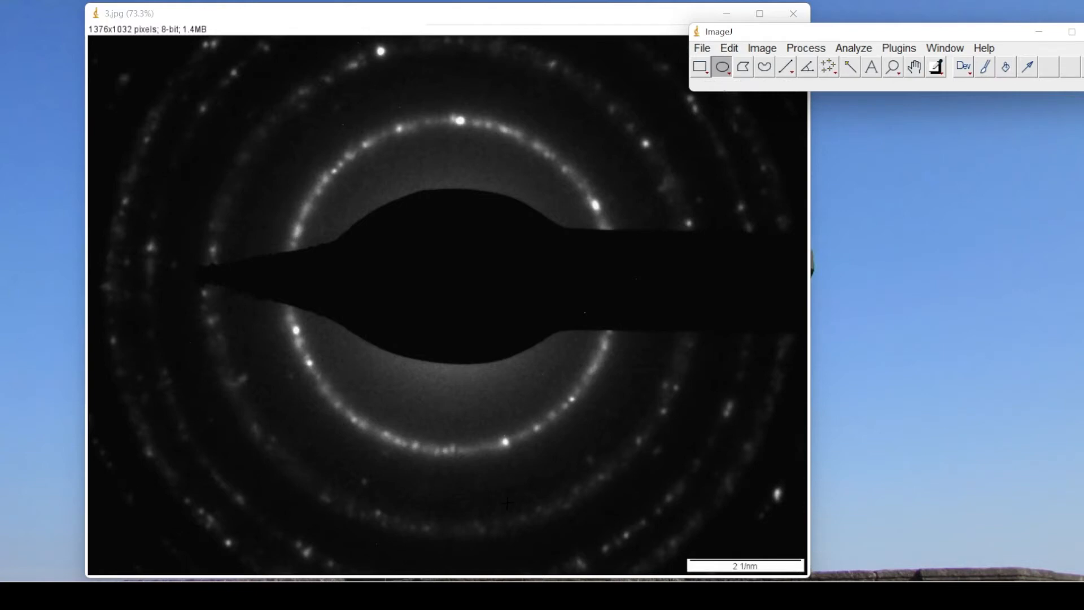
mouse_move(317, 222)
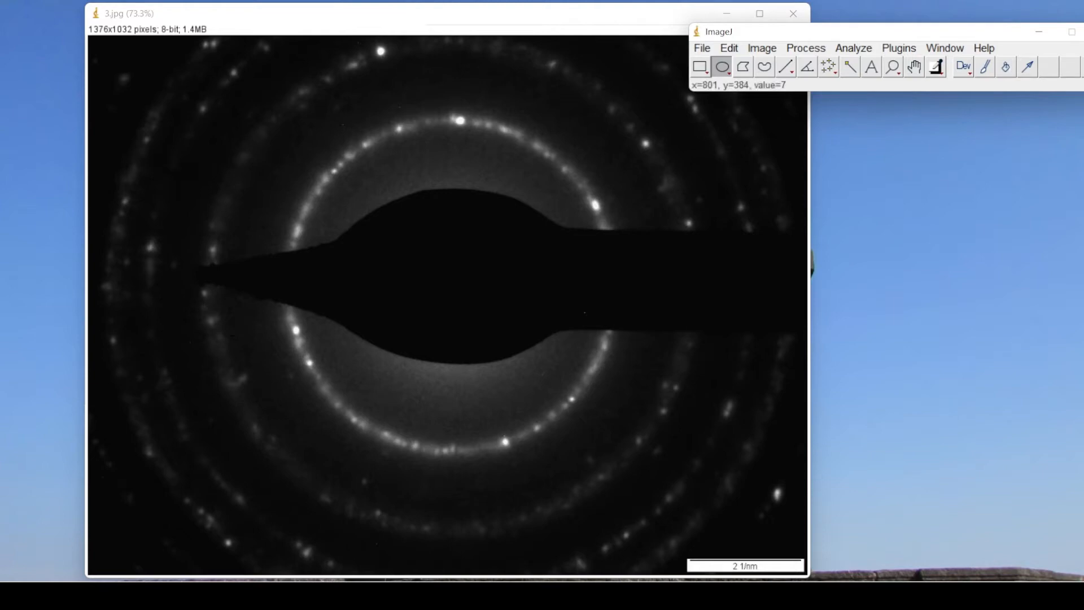
mouse_move(853, 56)
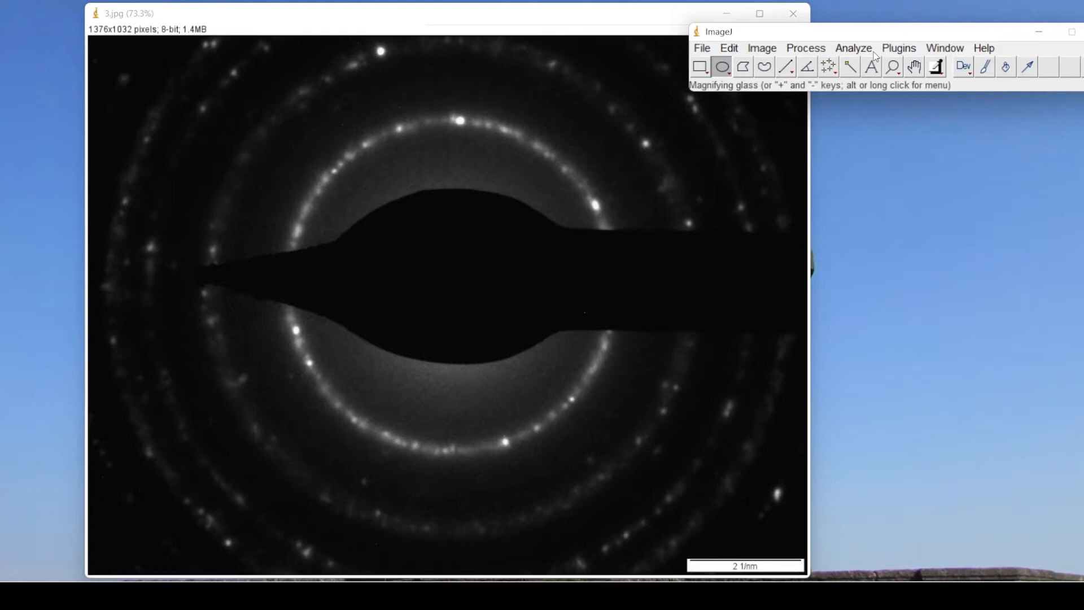
- Back out of the Analyze menu and switch to the Straight line tool for tracing the scale bar
left_click(854, 47)
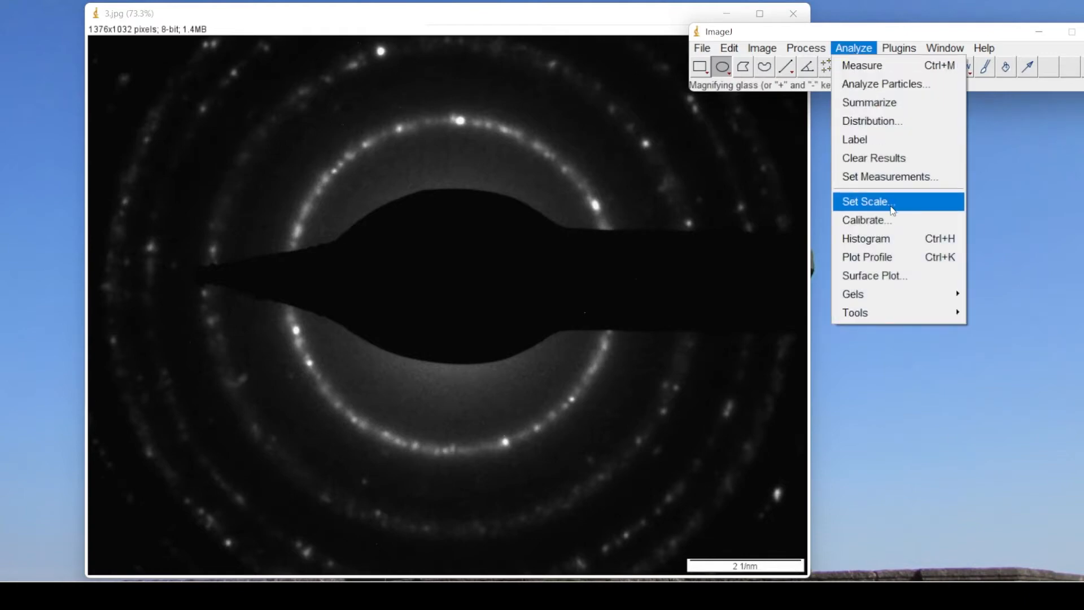
left_click(868, 201)
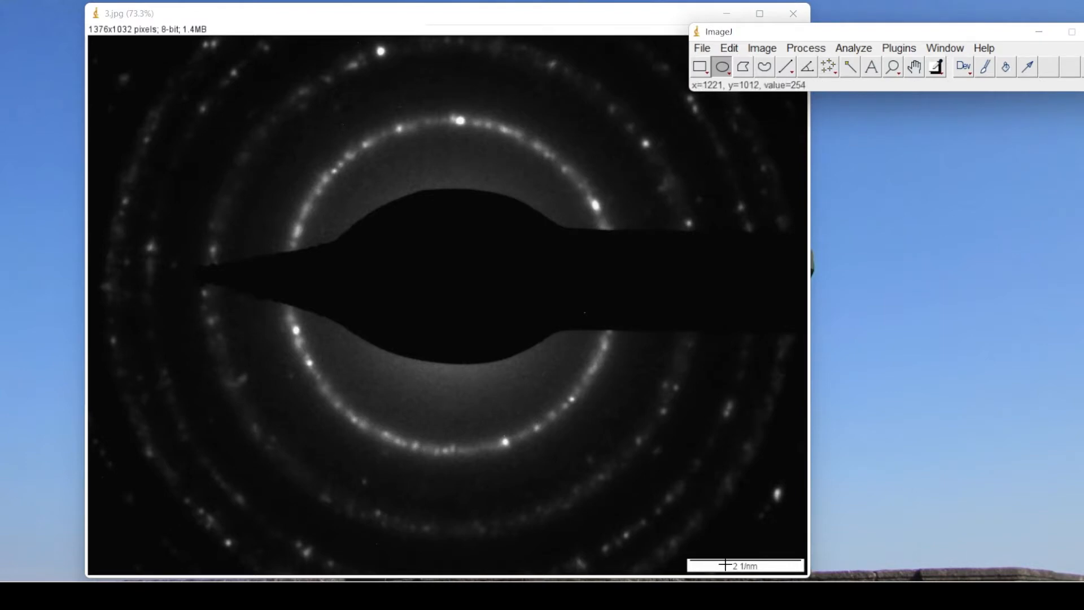
mouse_move(729, 565)
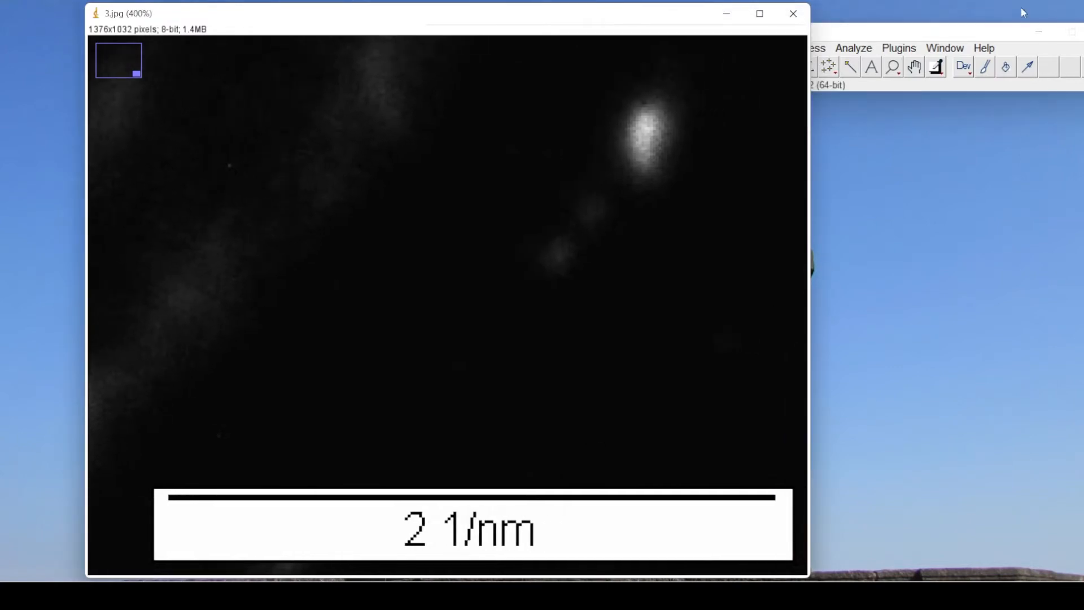
left_click(786, 67)
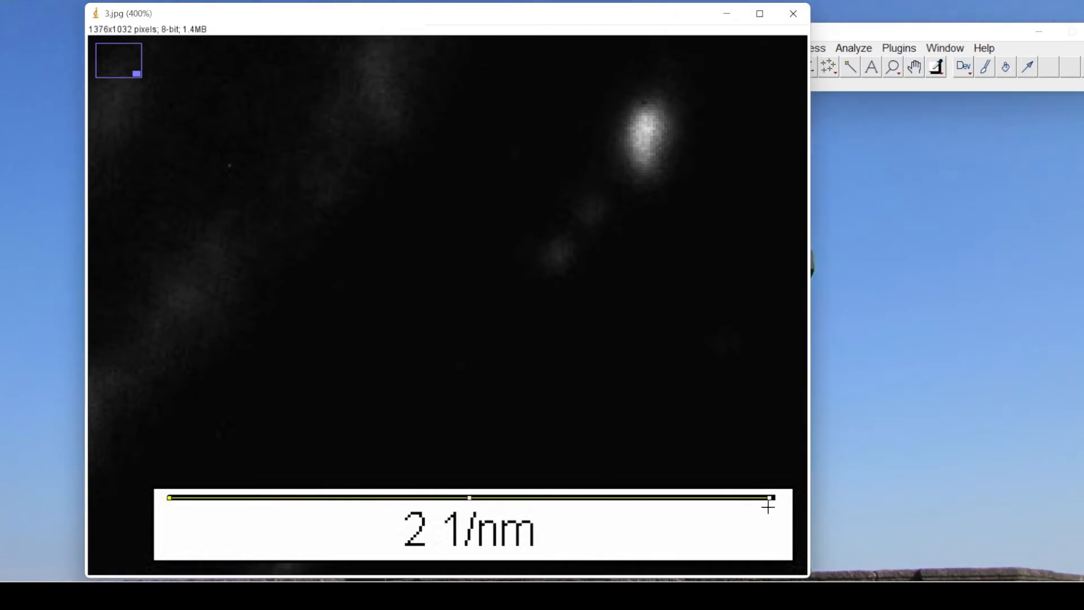
mouse_move(774, 509)
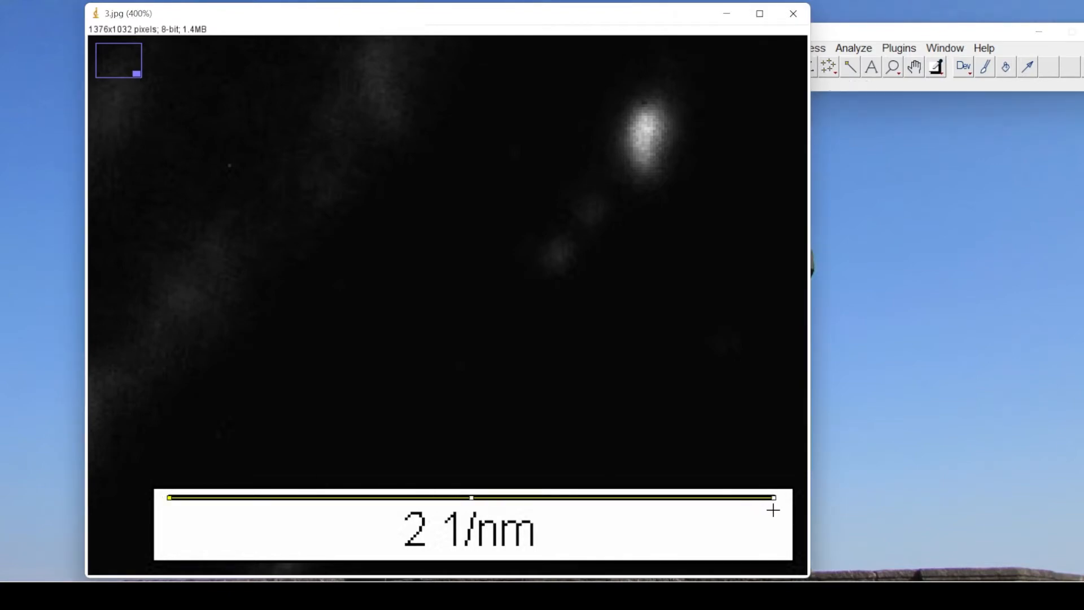
mouse_move(991, 159)
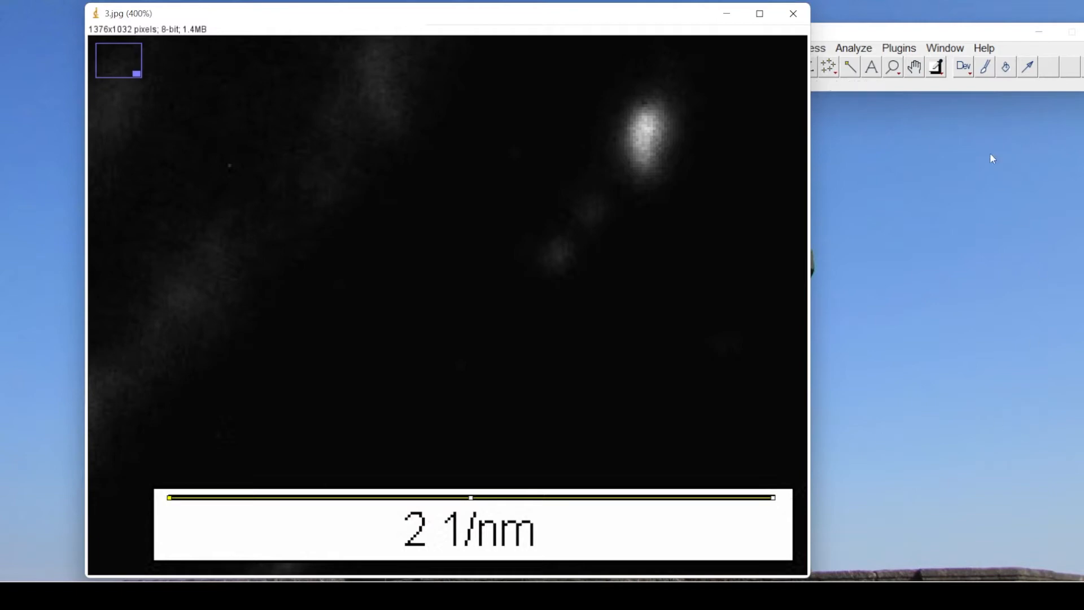
- Set the scale with known distance 2 and unit 1/nm, giving 105.875 pixels per 1/nm
left_click(879, 210)
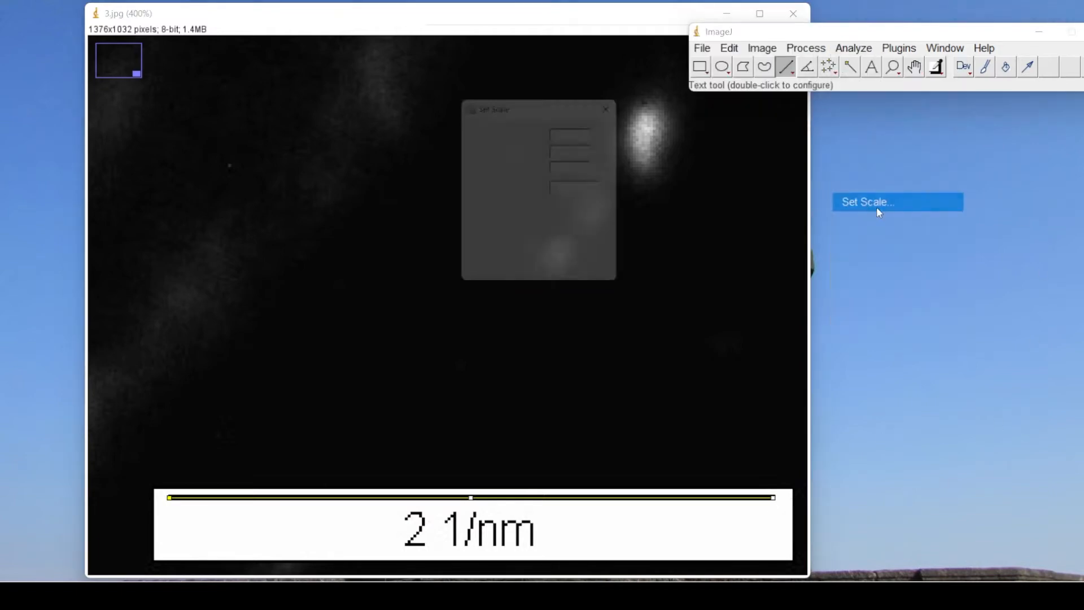
left_click(879, 211)
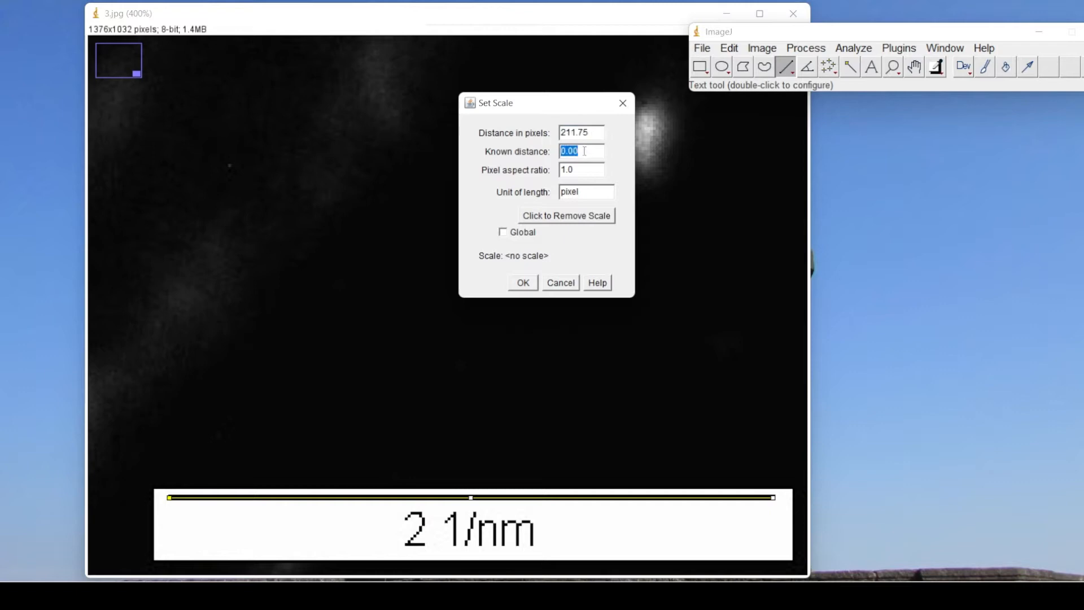
type("2")
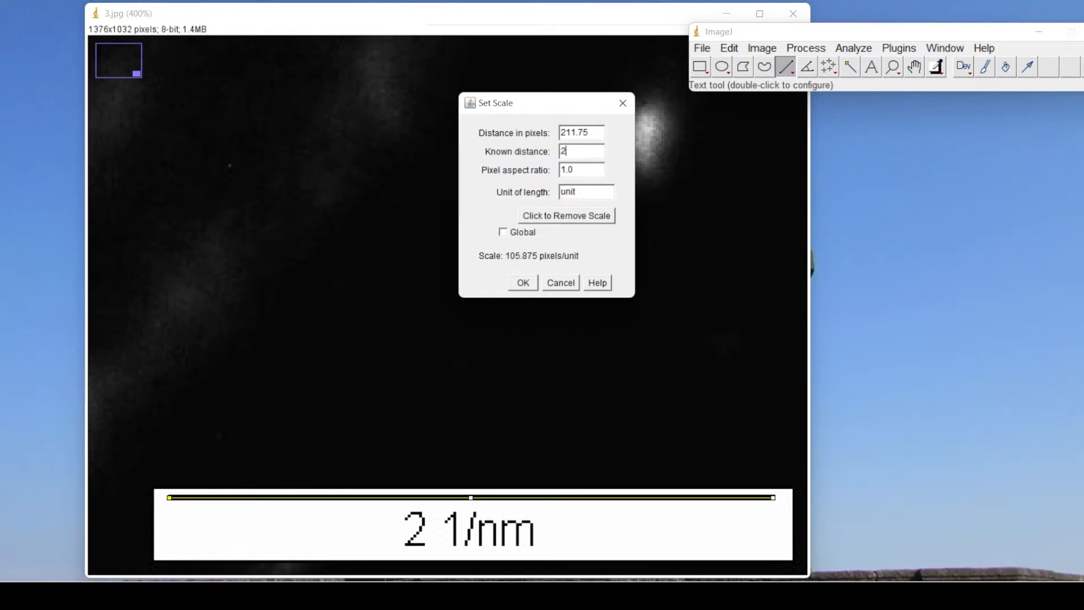
triple_click(583, 192)
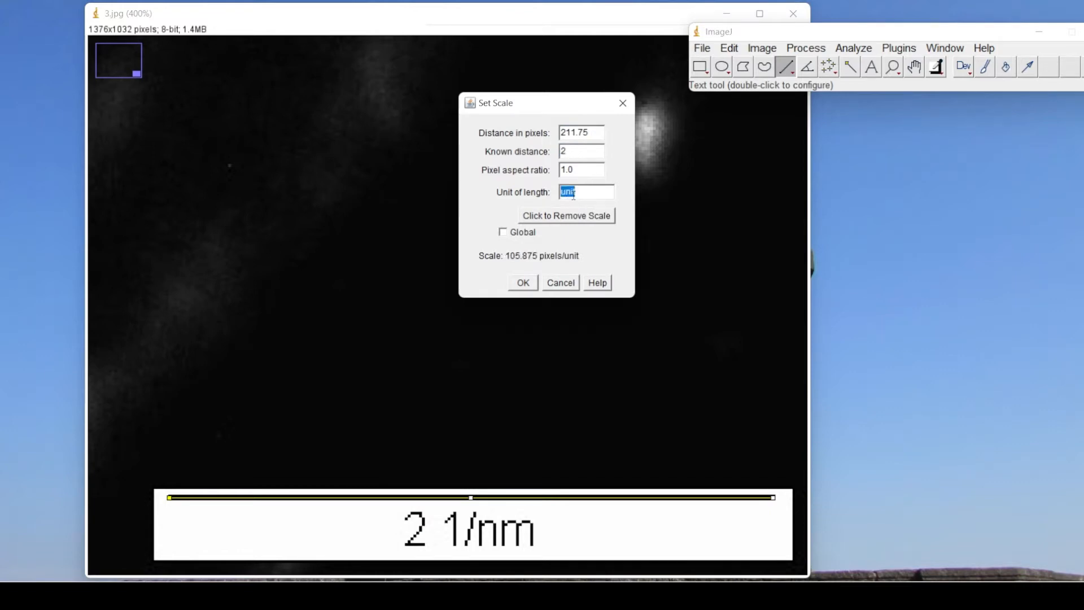
type("1/")
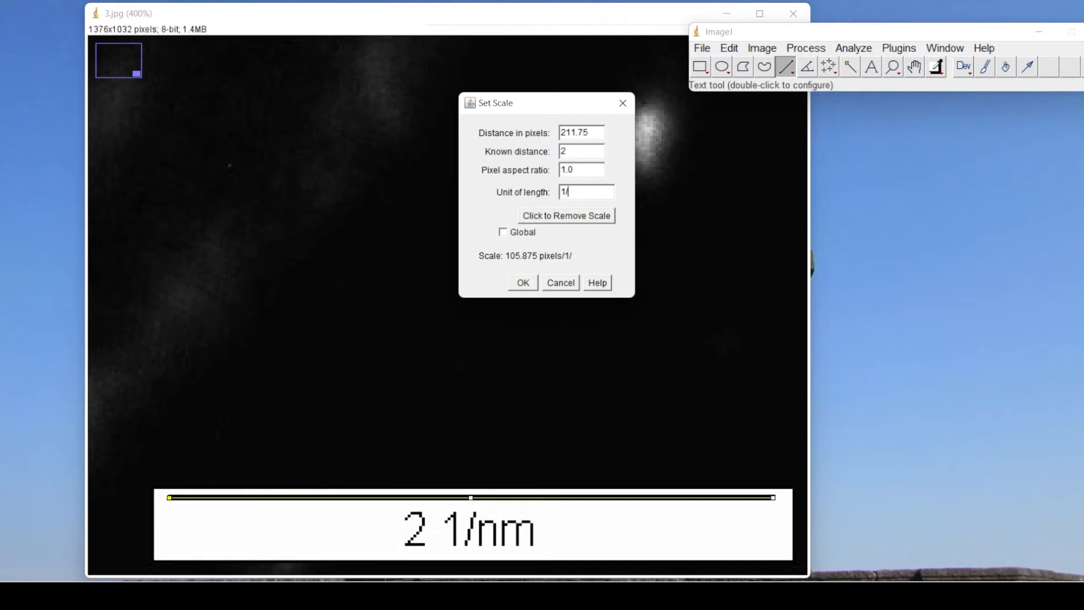
type("/nm")
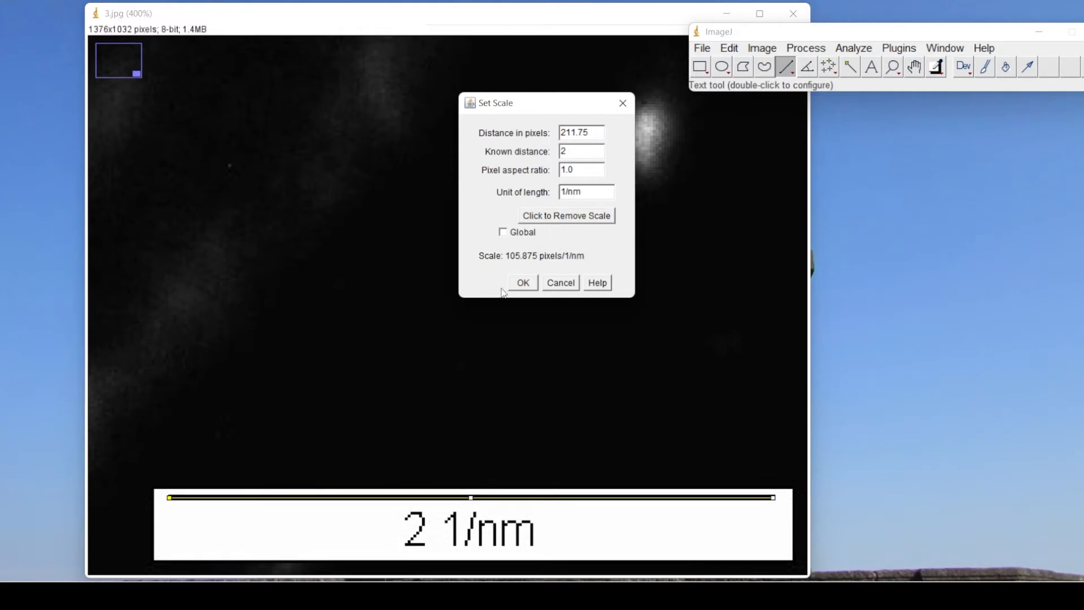
left_click(522, 282)
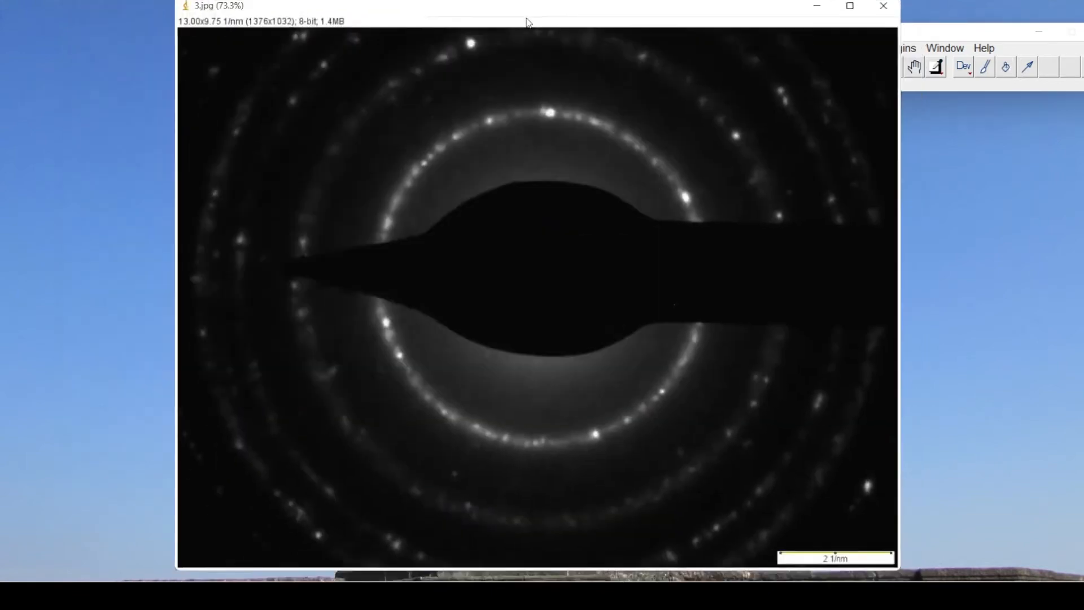
- Reposition the image window and confirm Set Measurements with Fit ellipse and Display label enabled
left_click_drag(527, 21, 374, 6)
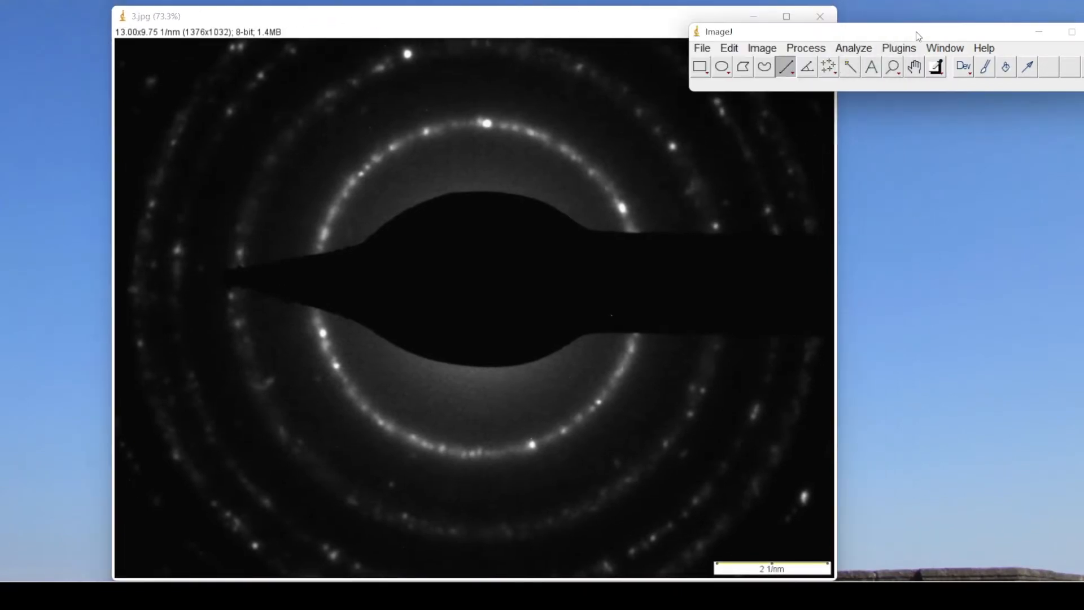
mouse_move(567, 392)
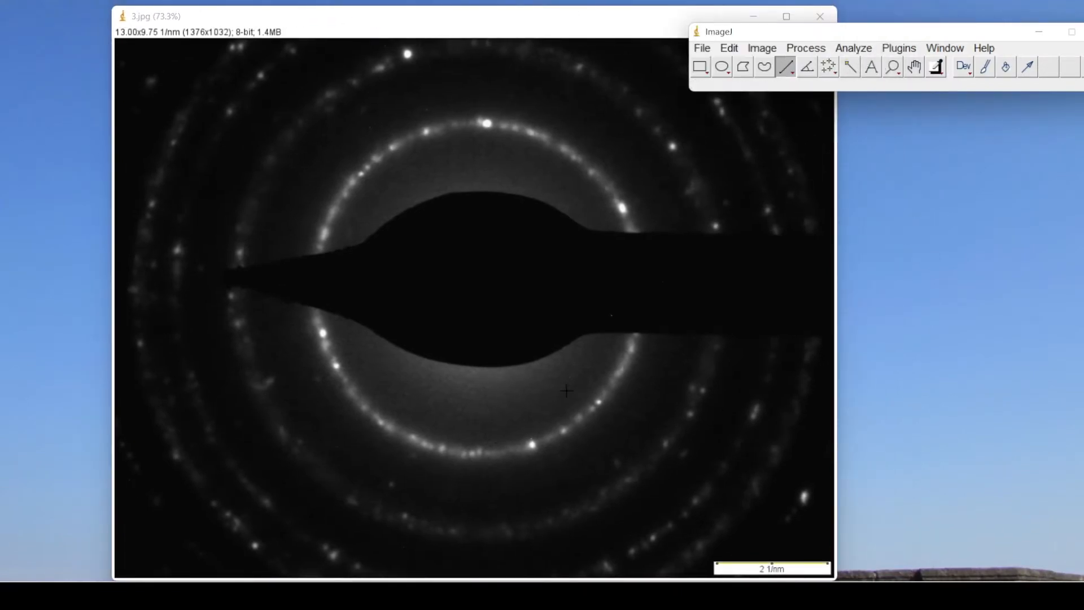
mouse_move(368, 336)
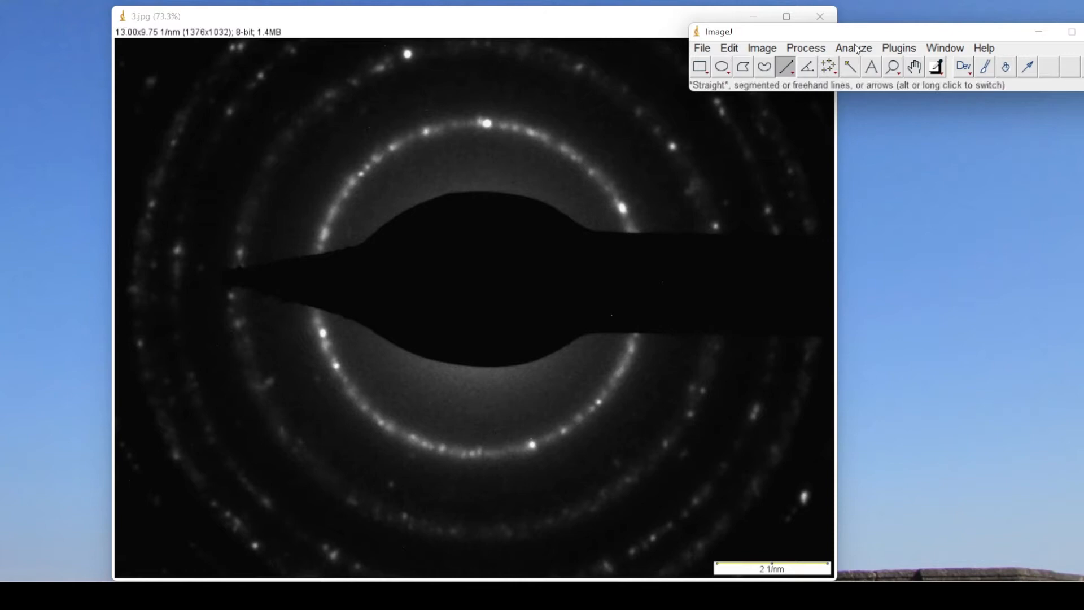
left_click(854, 47)
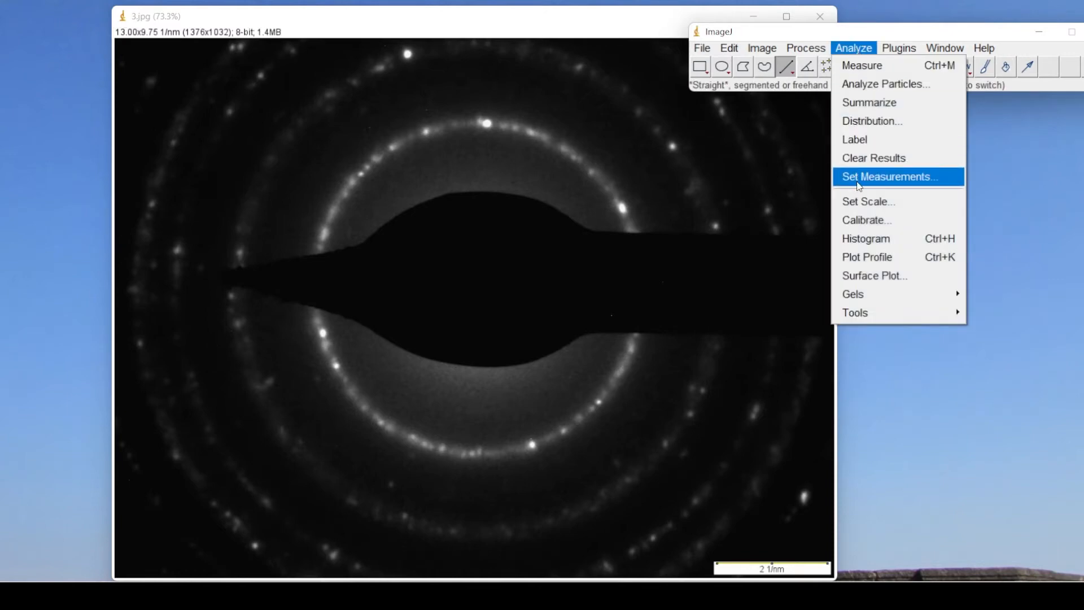
left_click(890, 176)
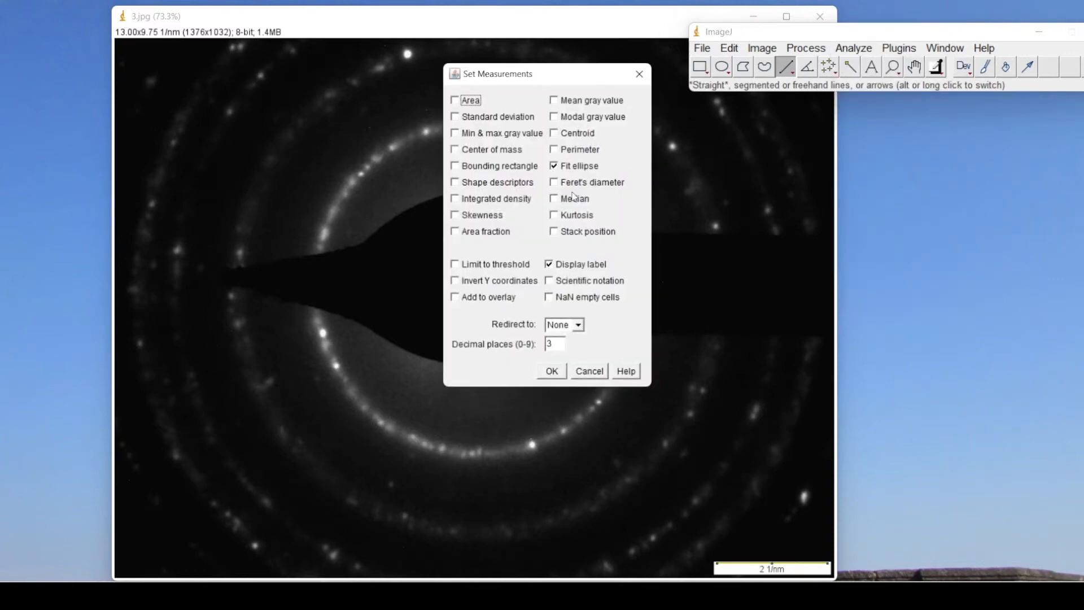
left_click(554, 165)
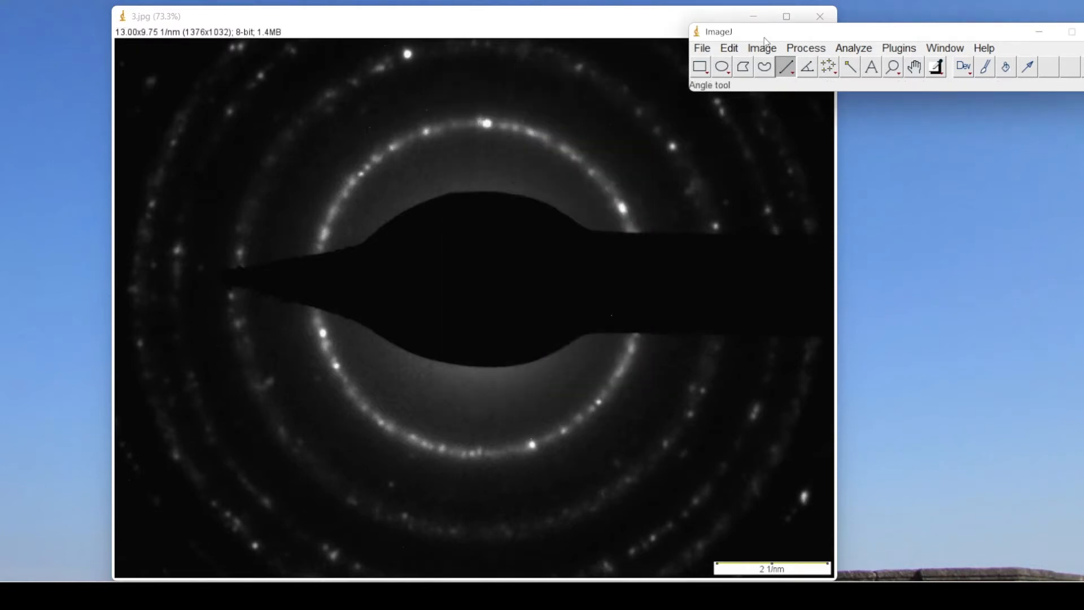
mouse_move(831, 53)
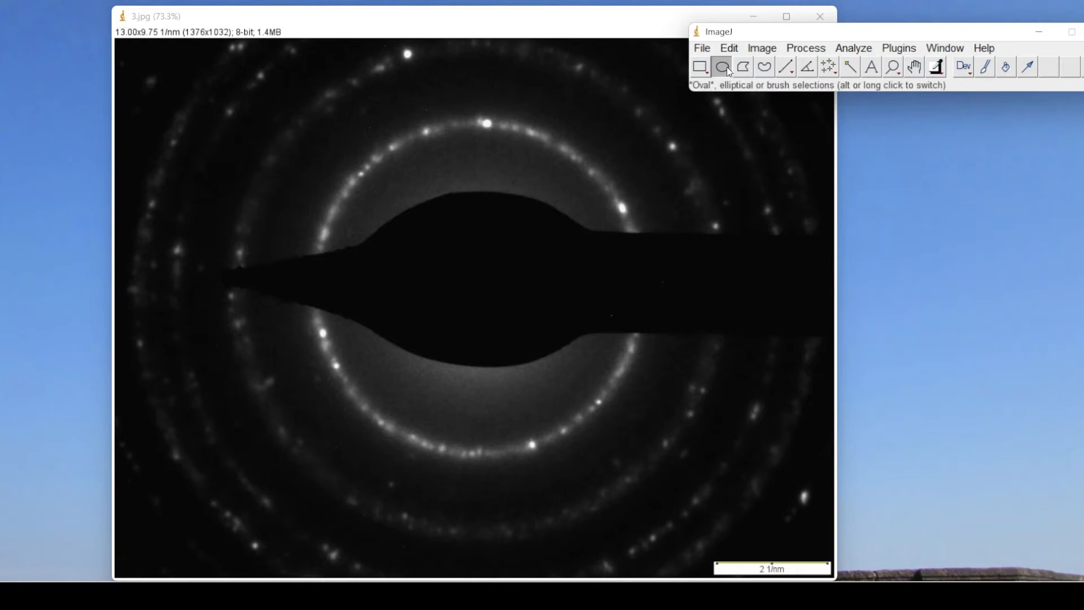
- With the Oval tool, fit a circle to the innermost ring then enlarge it onto the second ring
left_click(723, 66)
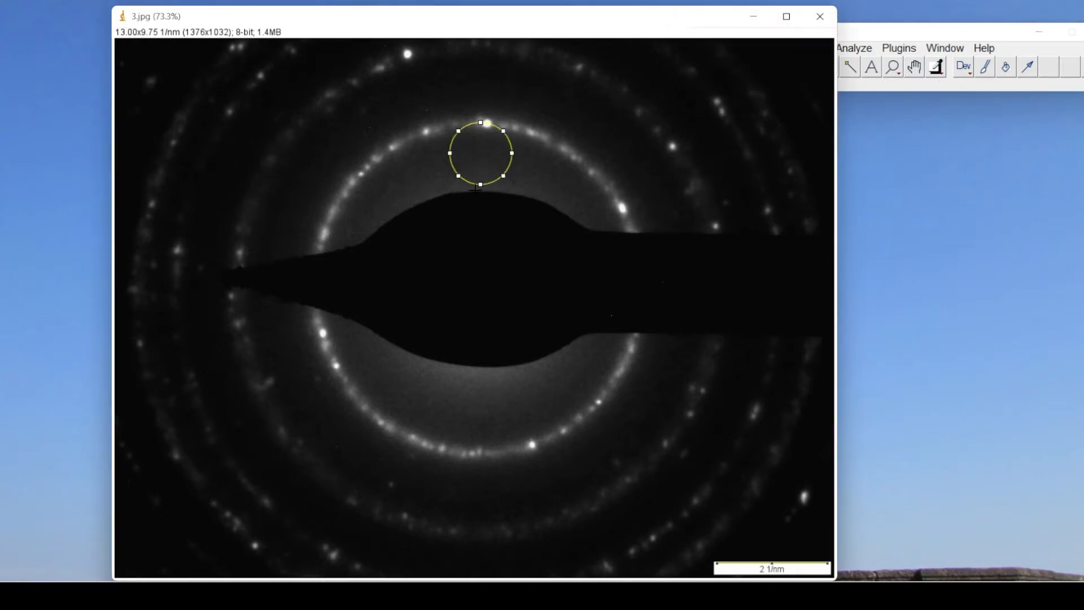
left_click_drag(475, 189, 475, 455)
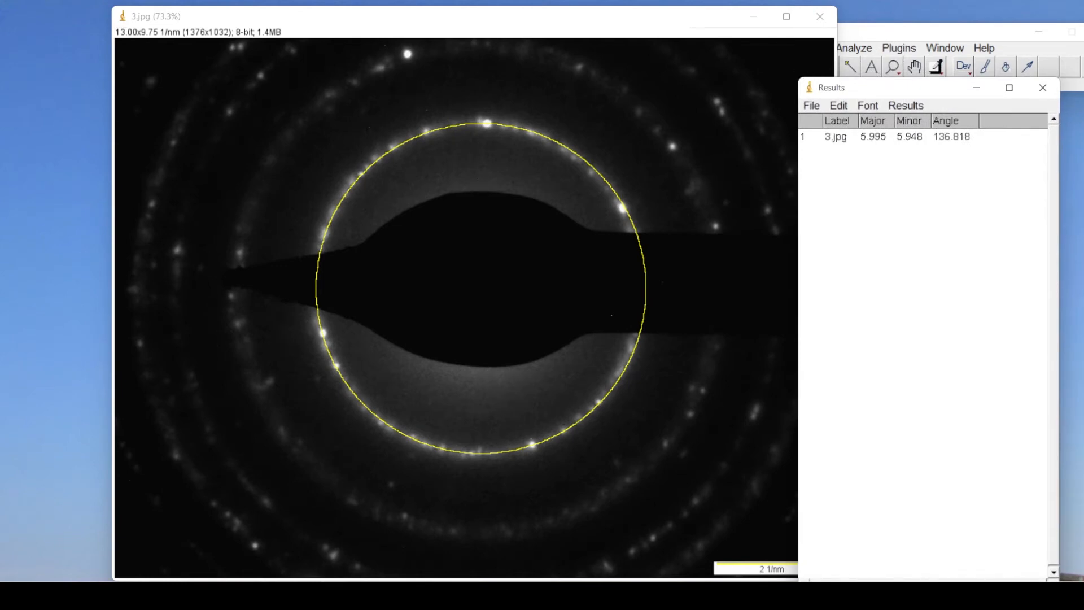
mouse_move(407, 55)
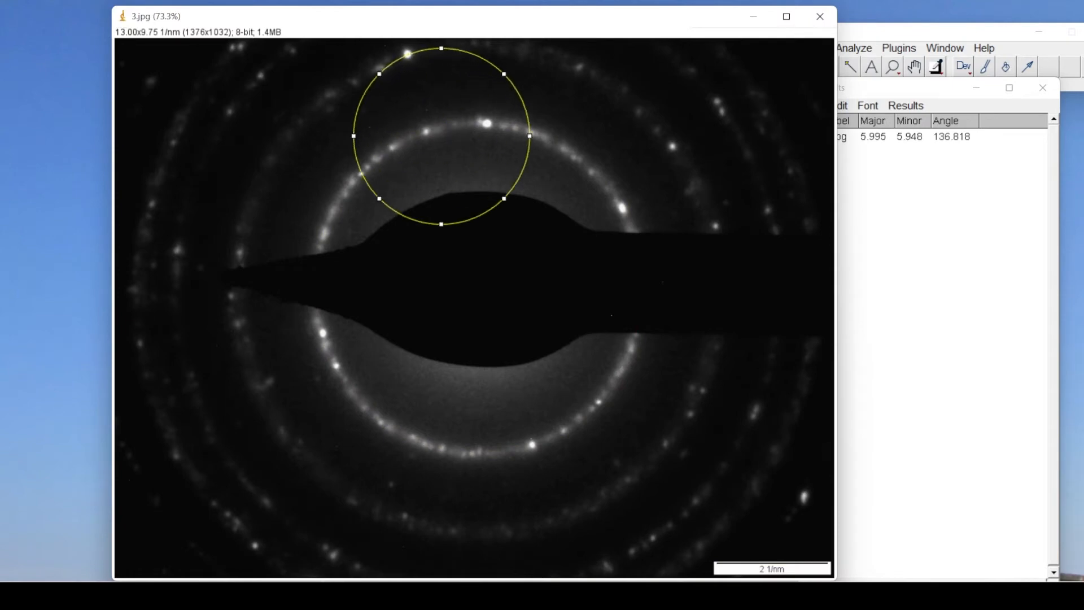
left_click_drag(439, 224, 471, 525)
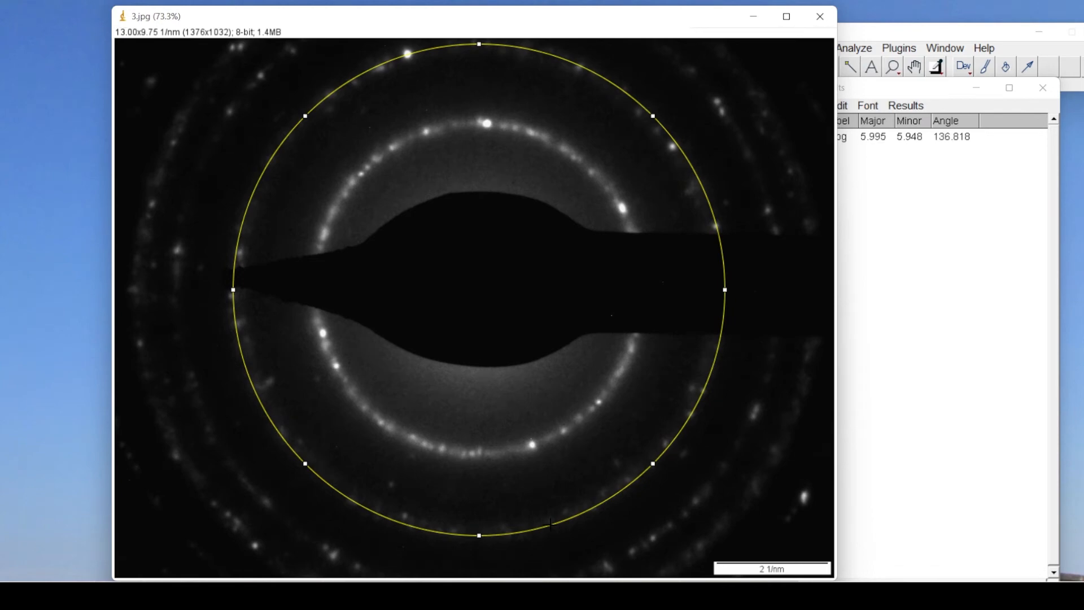
mouse_move(578, 454)
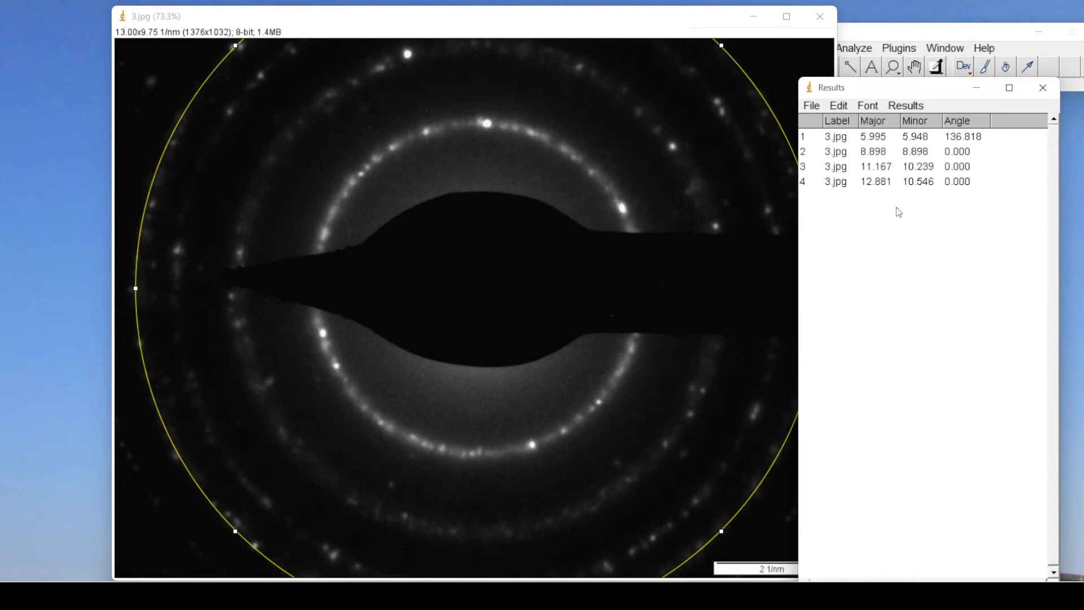
mouse_move(906, 144)
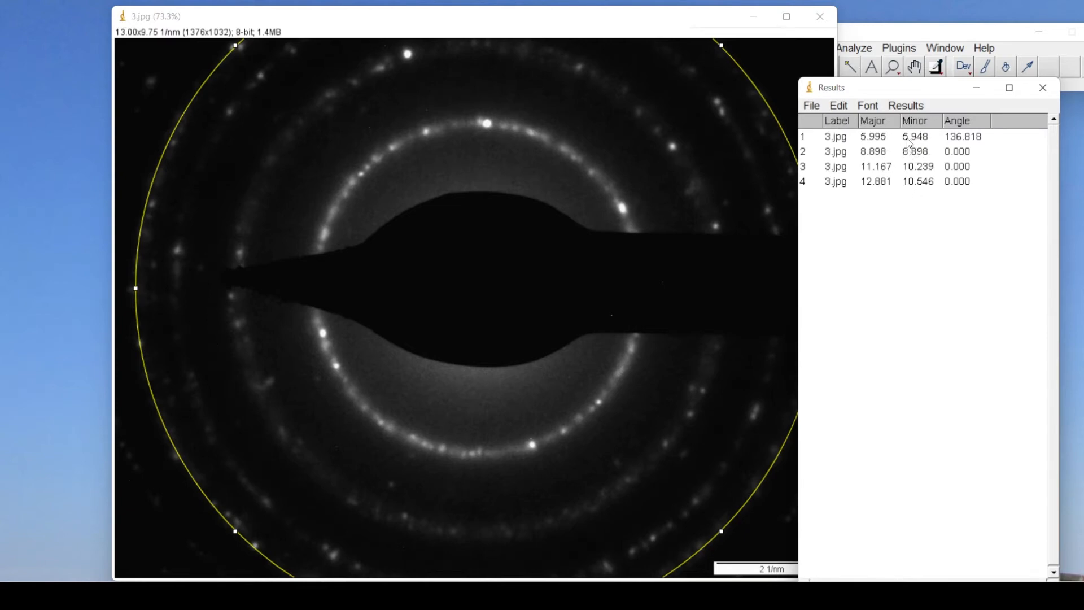
mouse_move(892, 168)
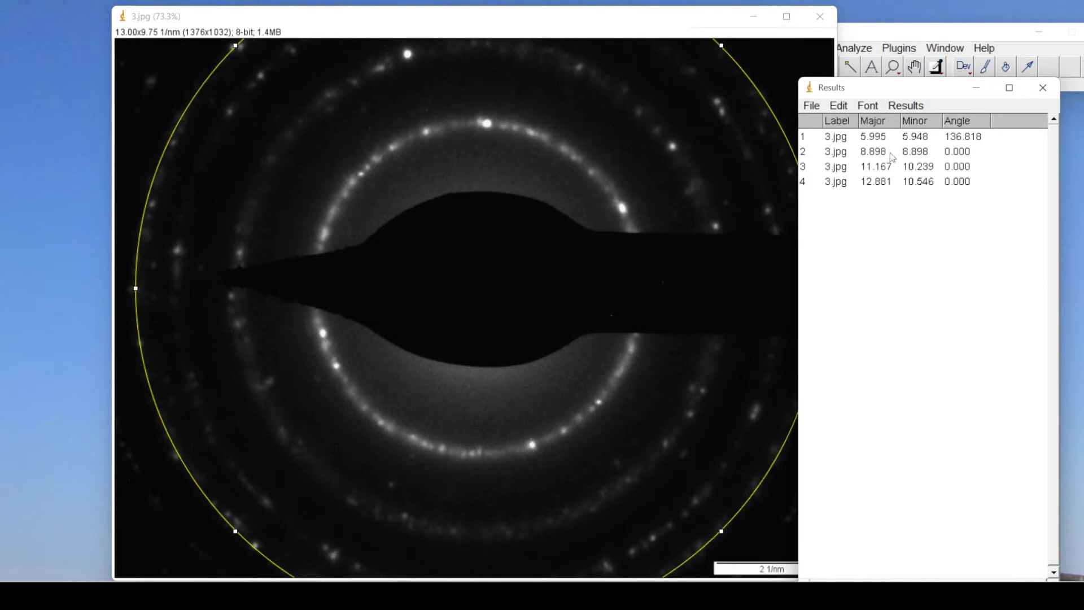
left_click(811, 106)
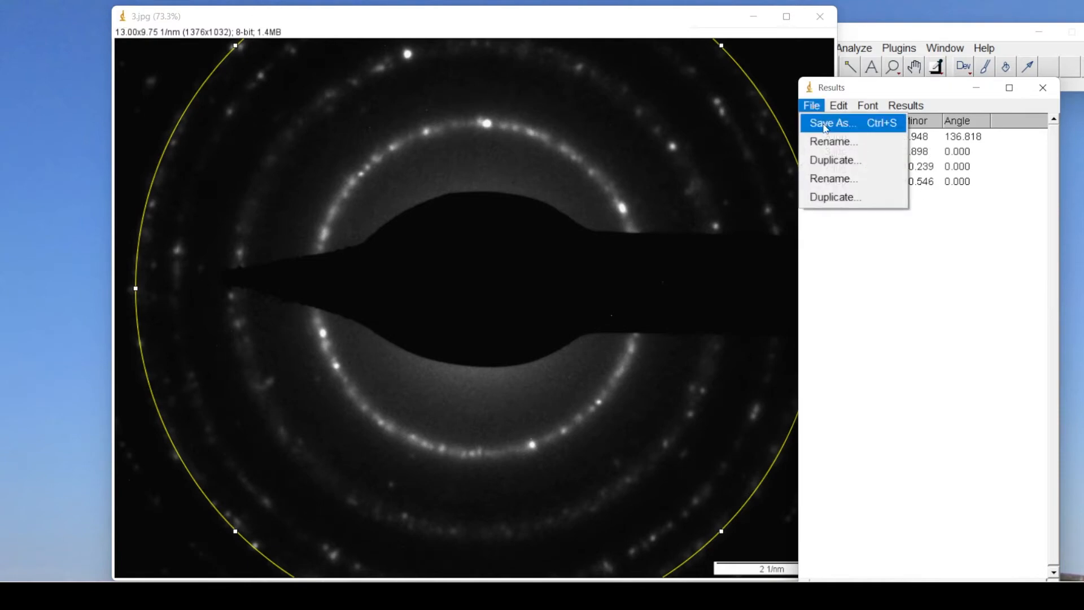
left_click(831, 123)
type("Results_1")
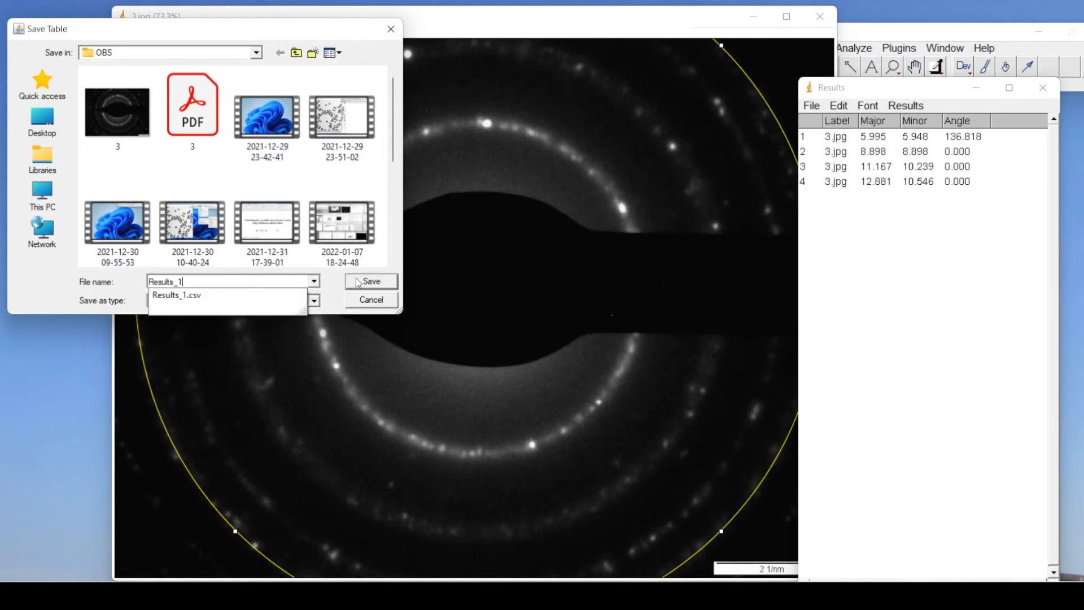
left_click(370, 281)
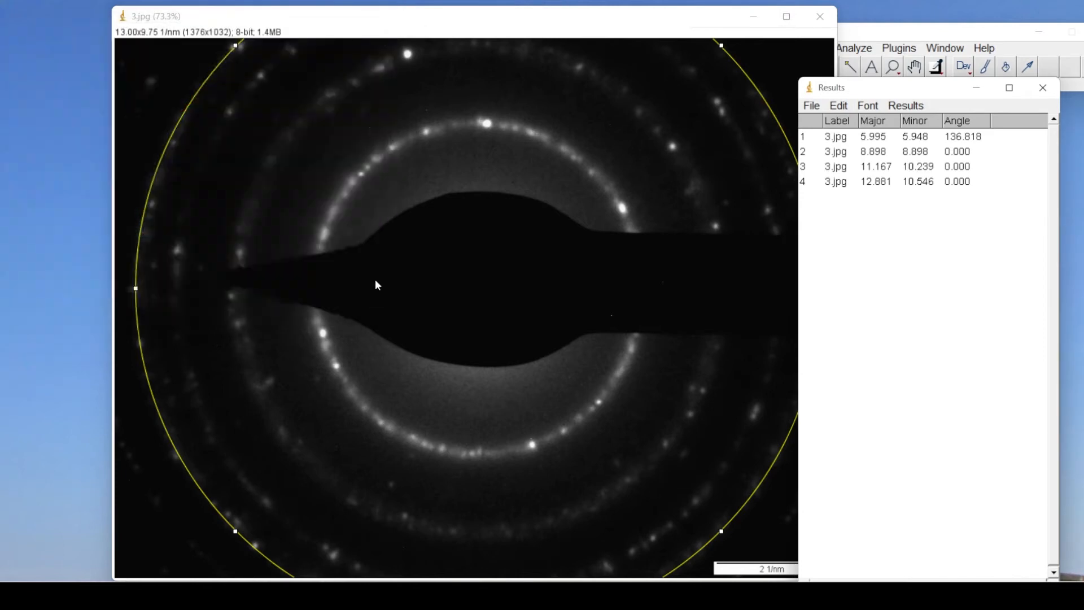
mouse_move(601, 568)
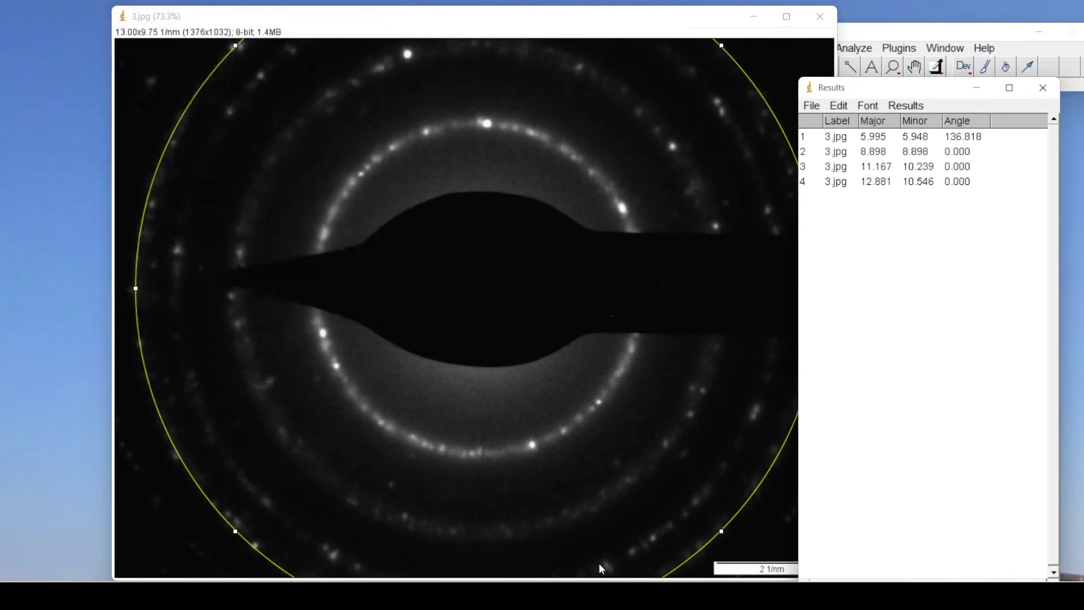
mouse_move(603, 567)
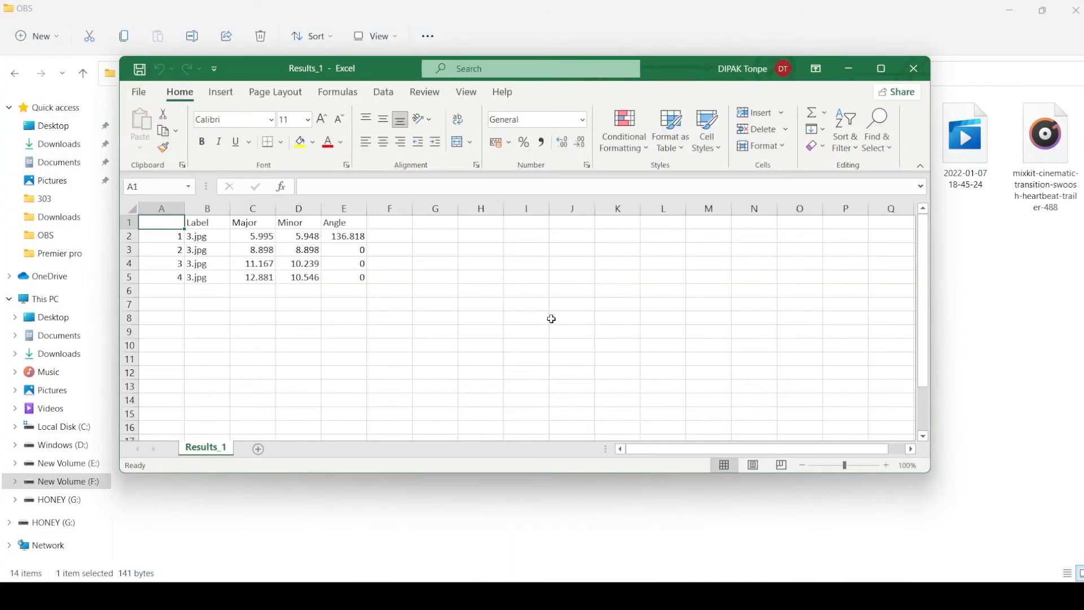
- Maximize Results_1.csv and delete the Minor and Angle columns, leaving Label and Major
left_click(881, 68)
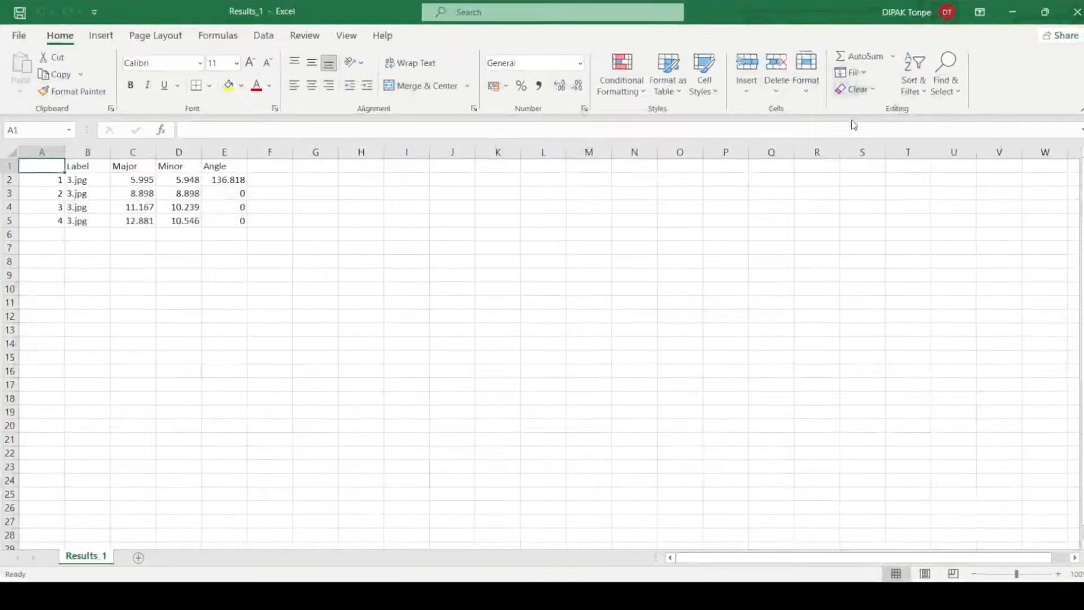
left_click(133, 180)
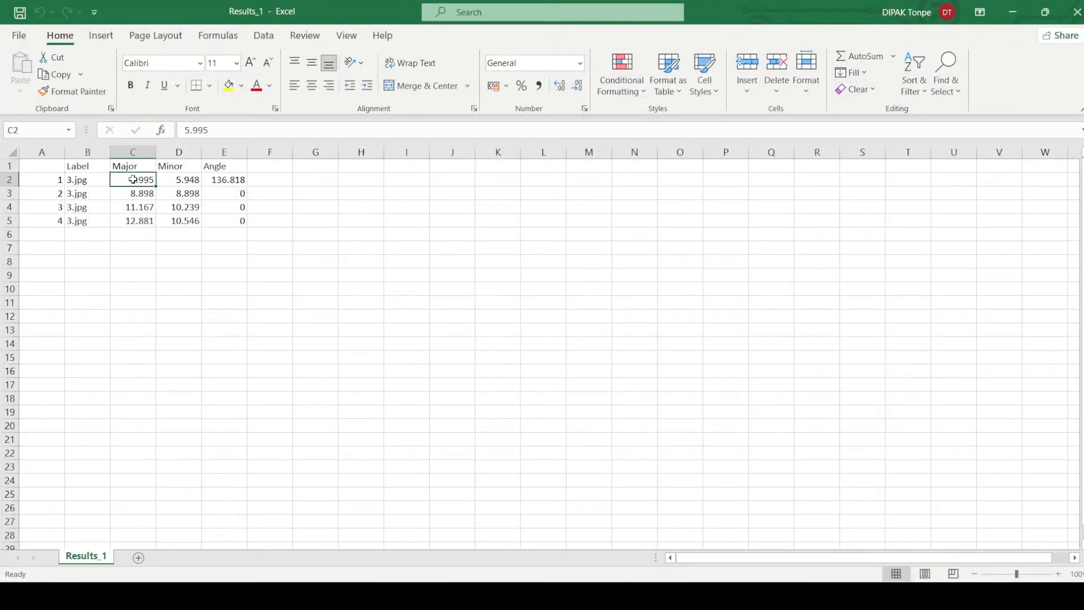
left_click_drag(132, 180, 178, 179)
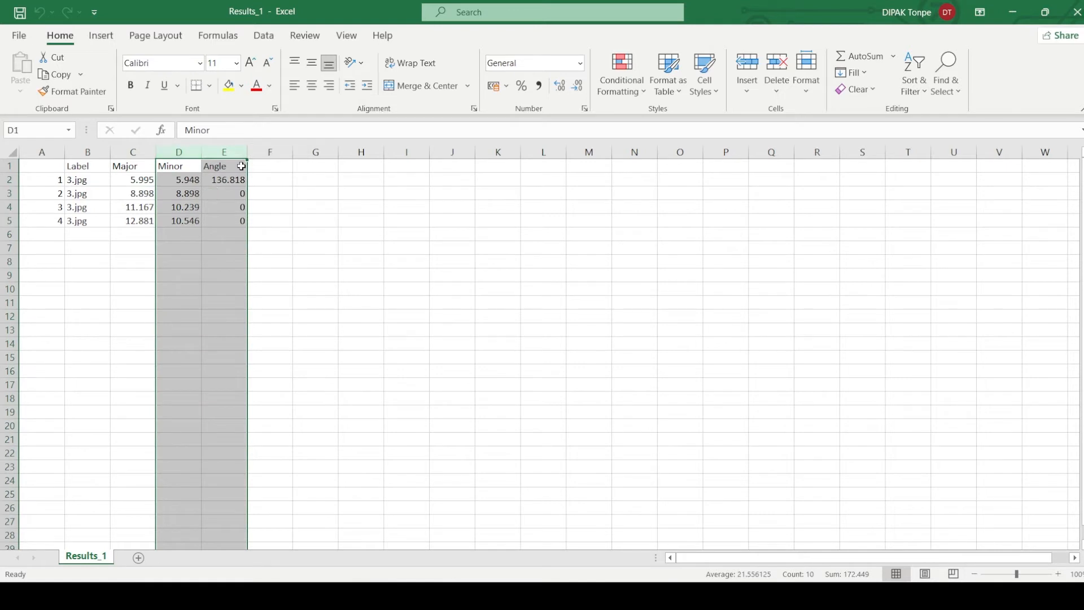
key("Delete")
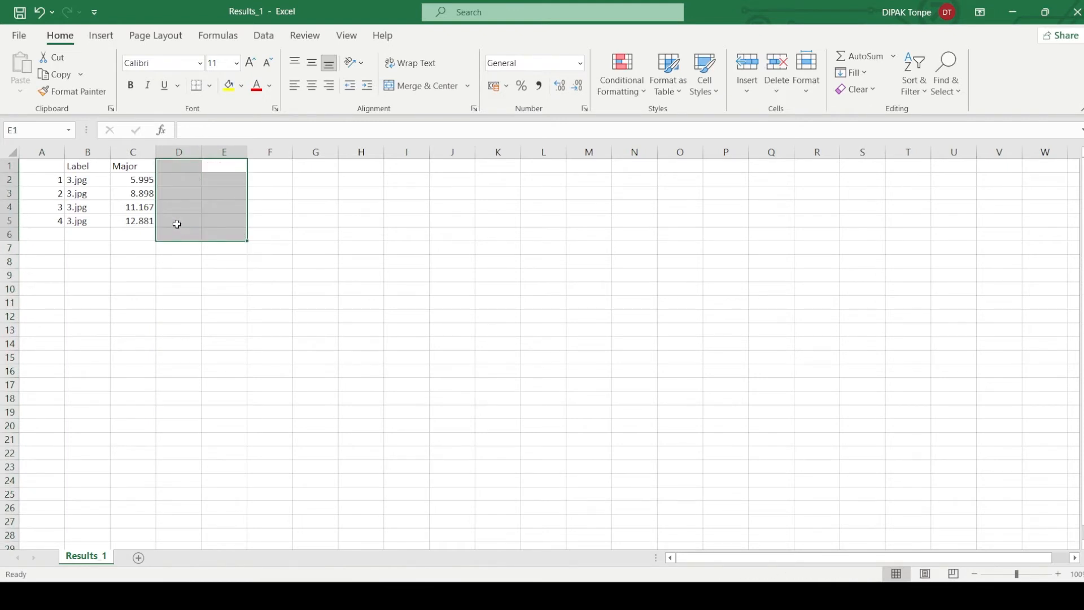
left_click(132, 165)
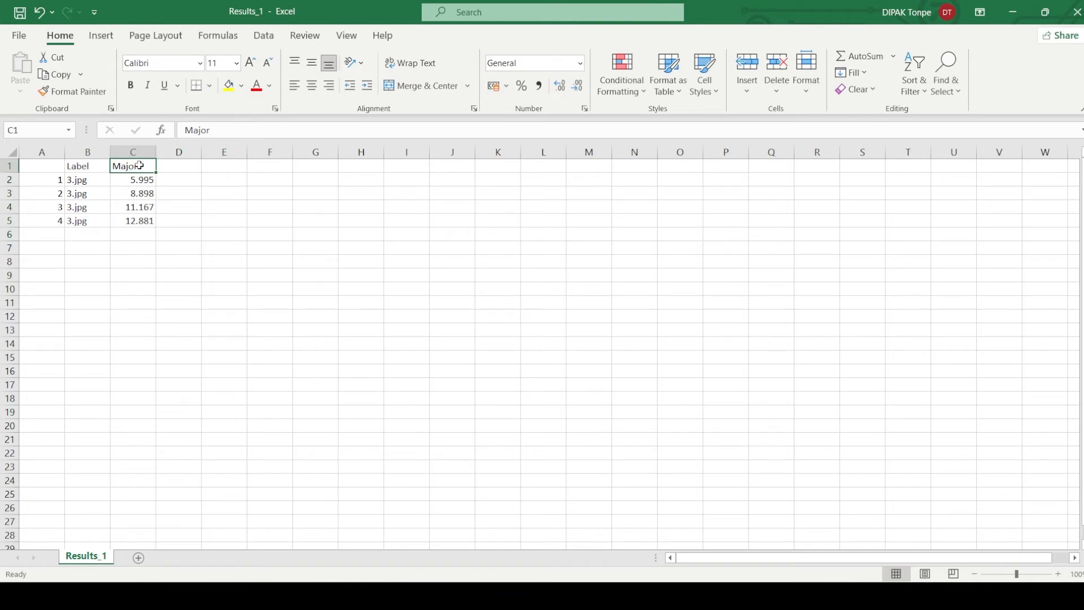
- Retitle the Major column as 1/D (1/nm)
type("1/")
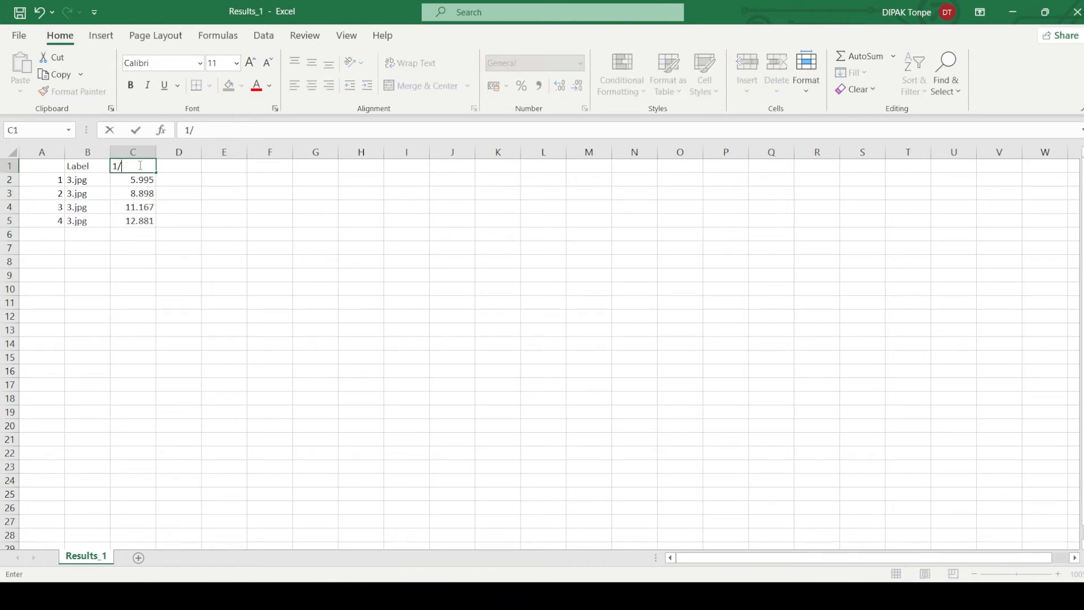
type("D")
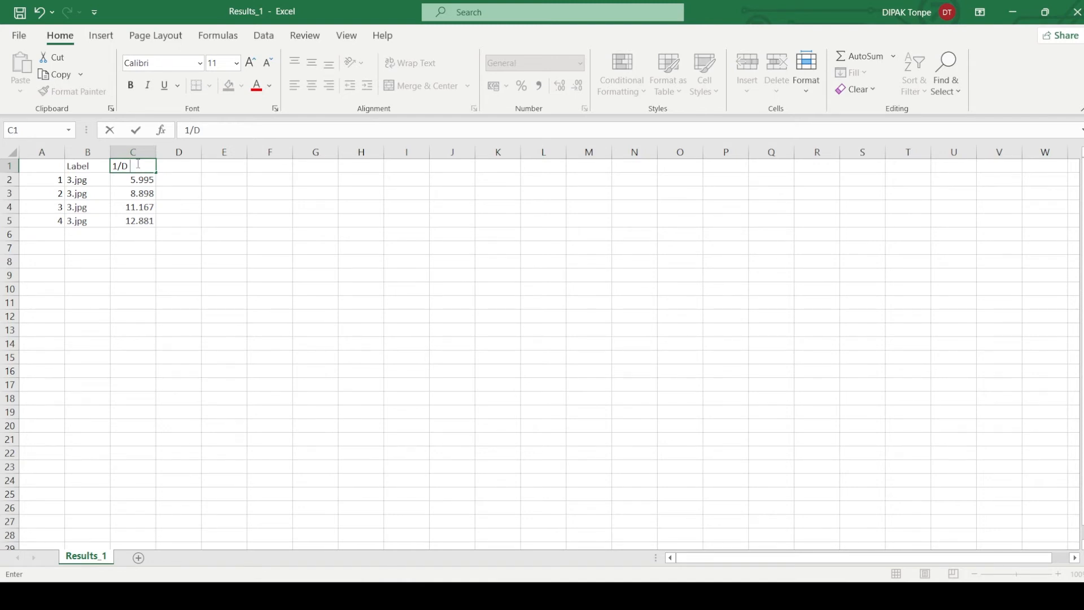
type("(1/")
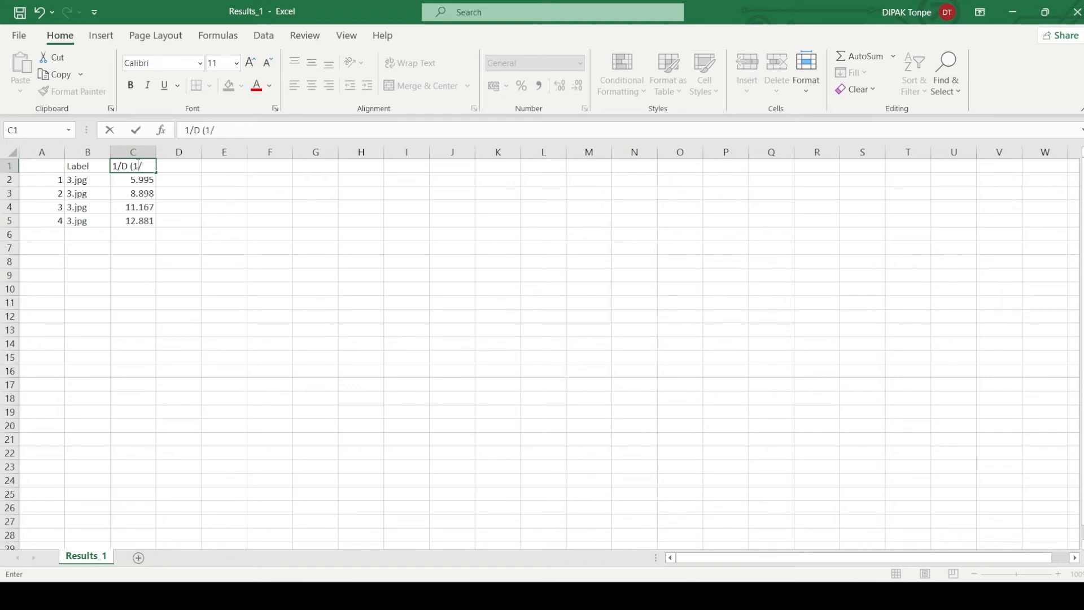
type("nm)")
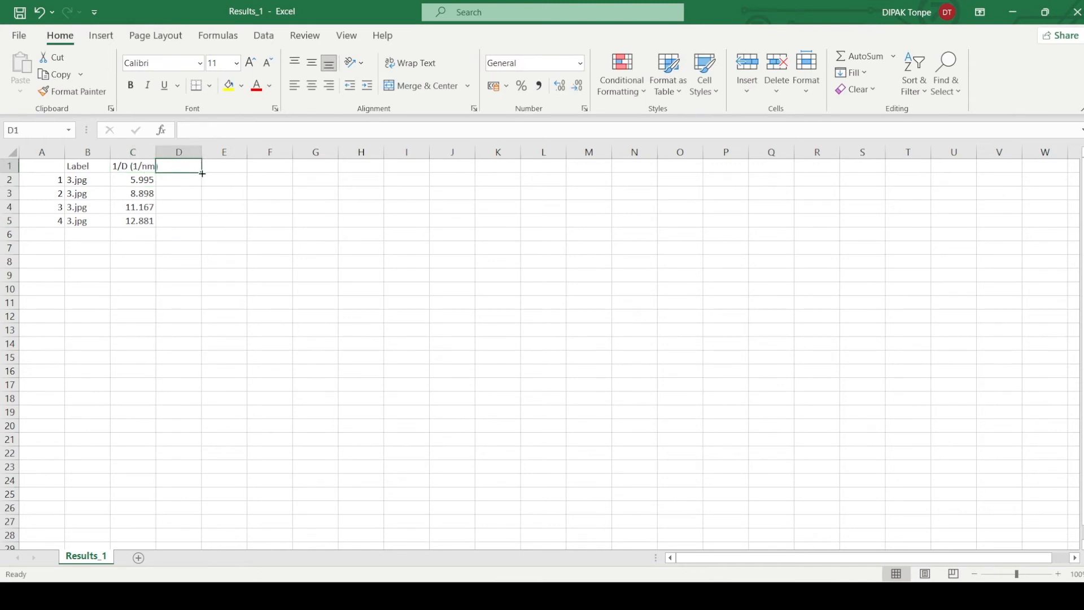
- Add a 1/r(1/nm) heading in D1 and start the halving formula from the first 1/D value
type("1/r")
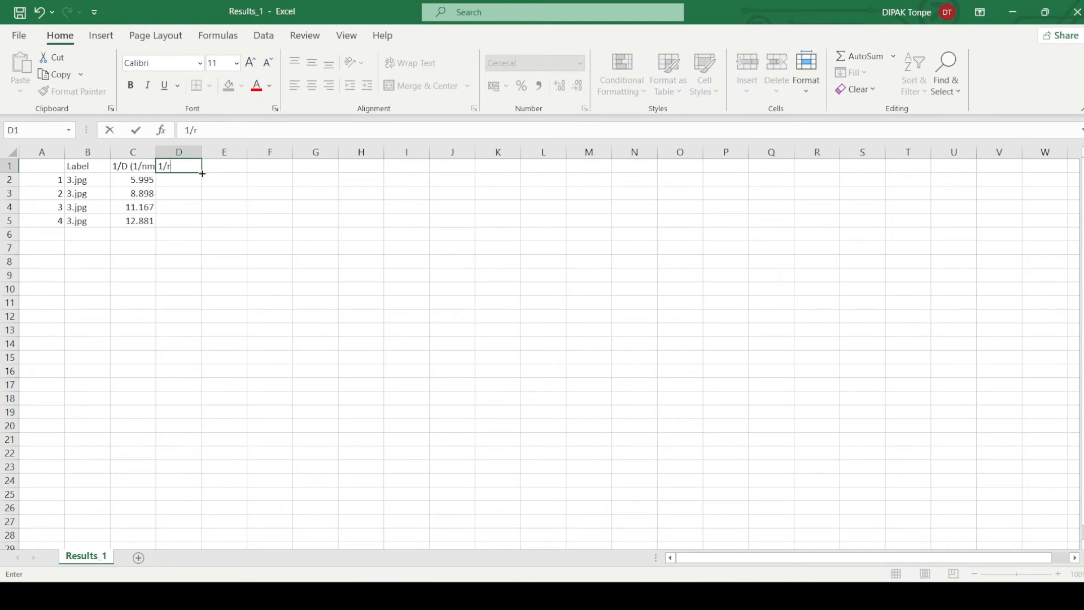
type("(")
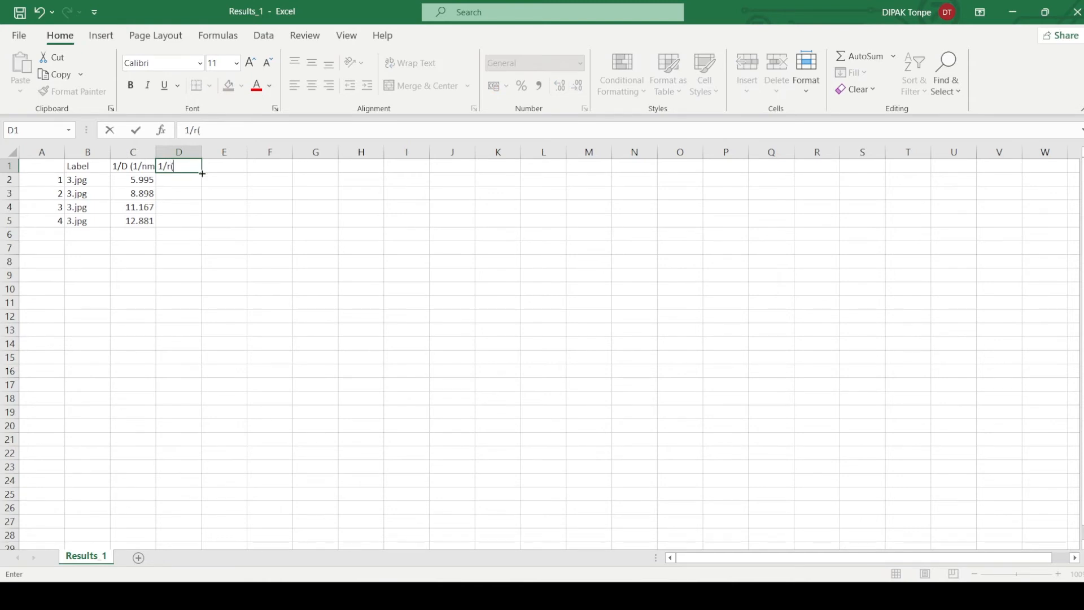
type("1/nm")
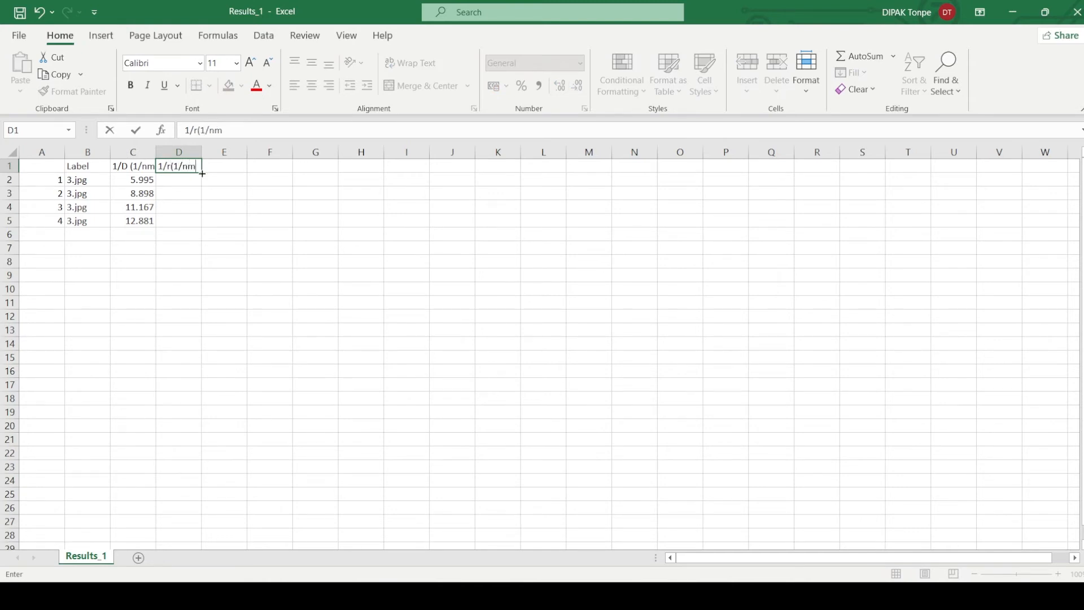
key("Enter")
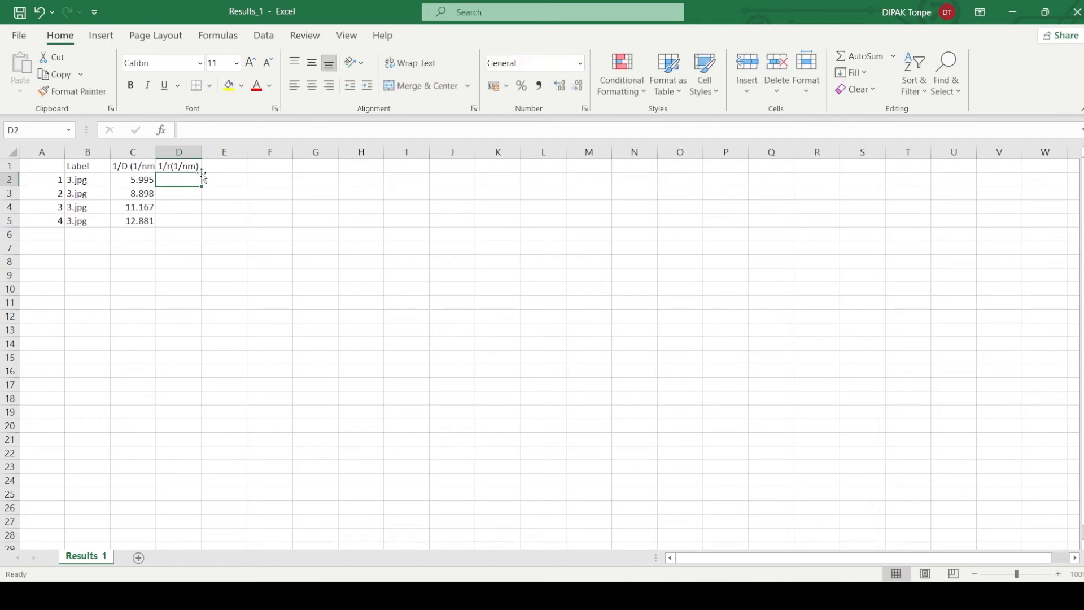
type("=")
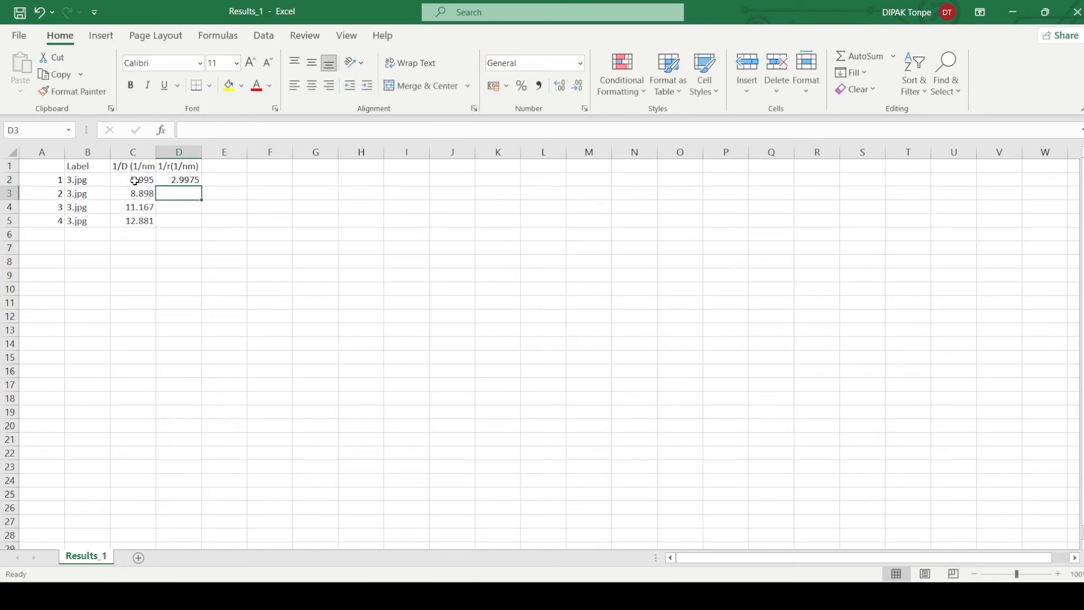
left_click(179, 180)
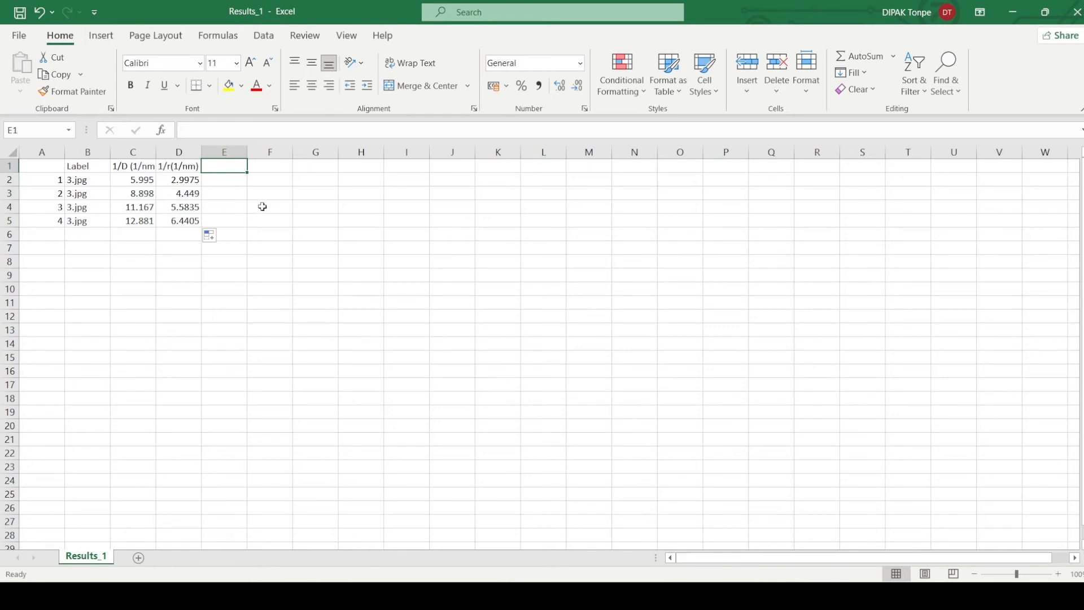
mouse_move(259, 215)
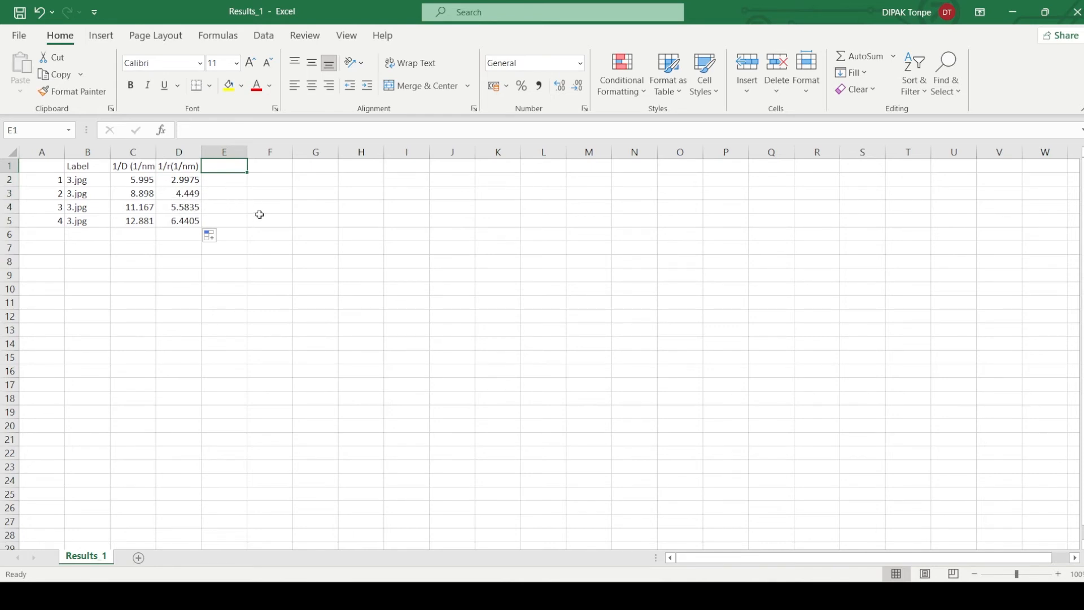
- Enter =1/D2 in E2 and fill it down to E5, giving radii 0.333611 to 0.155267 nm
type("r")
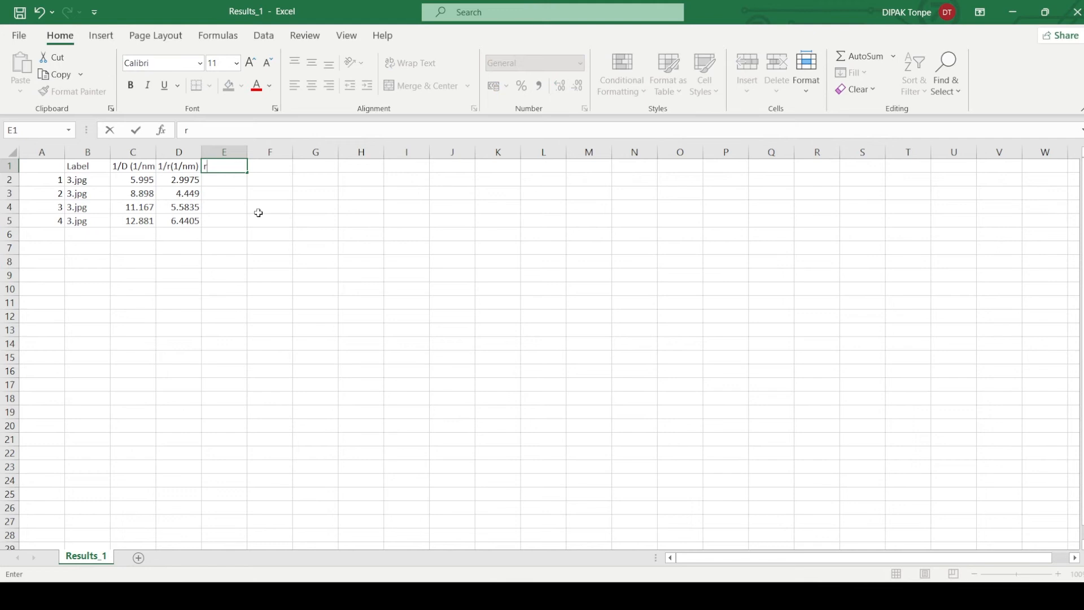
key("Enter")
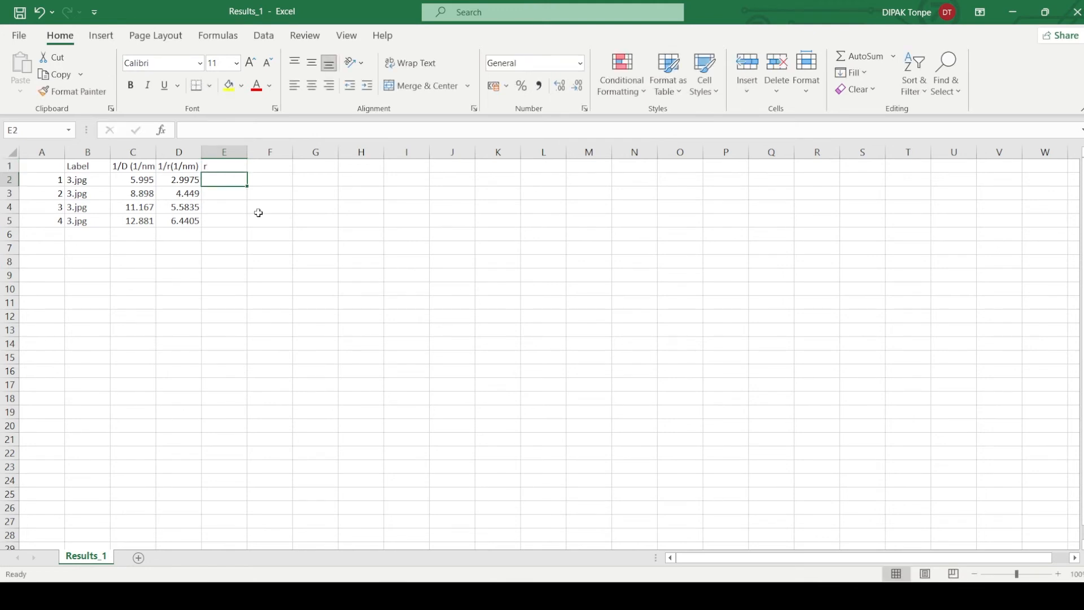
type("=")
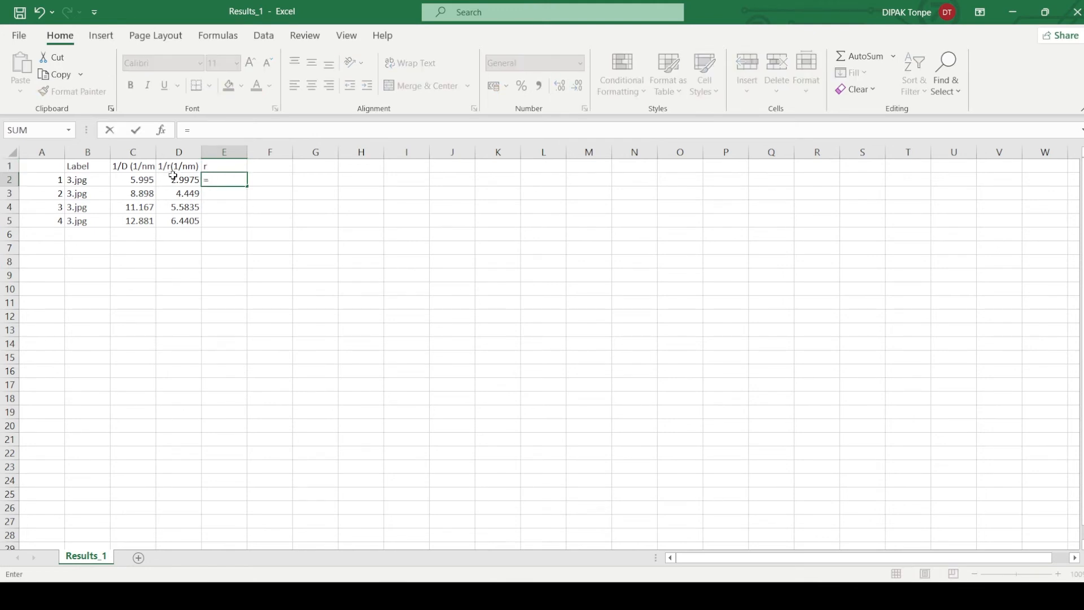
left_click(178, 438)
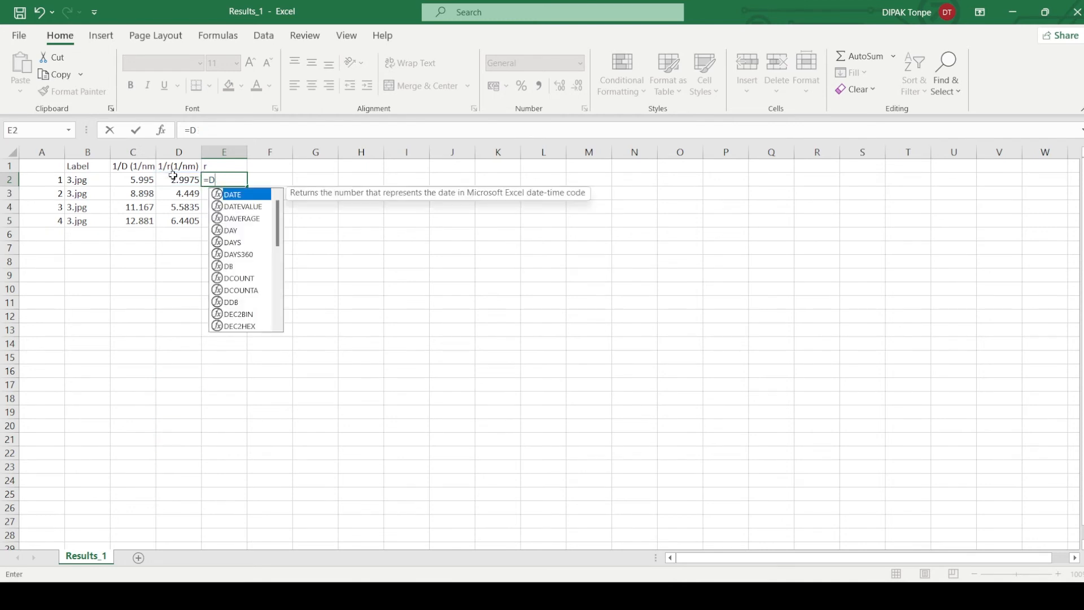
type("1/")
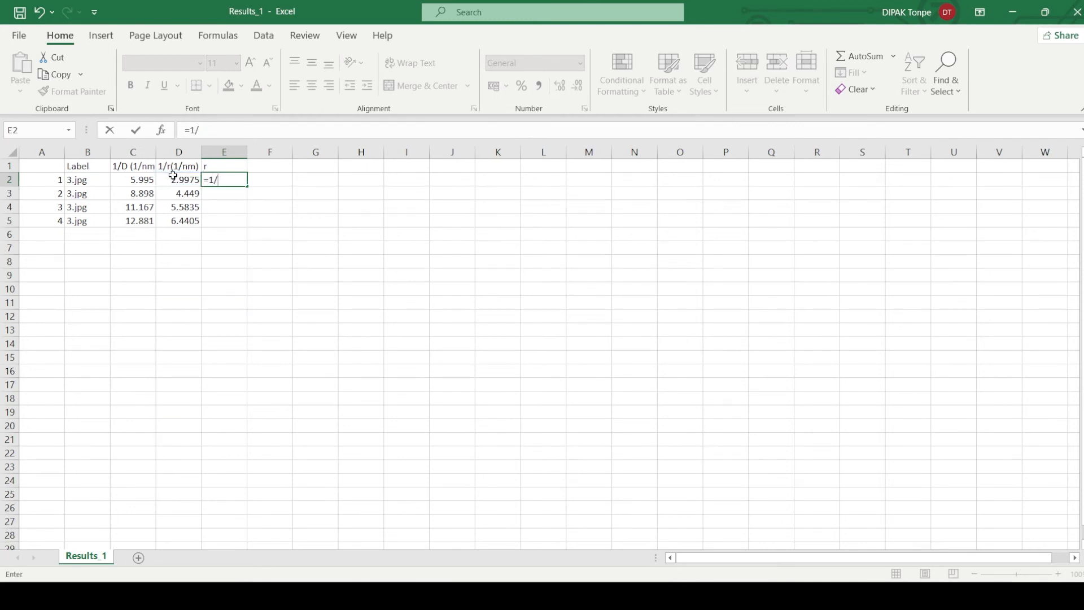
left_click(179, 178)
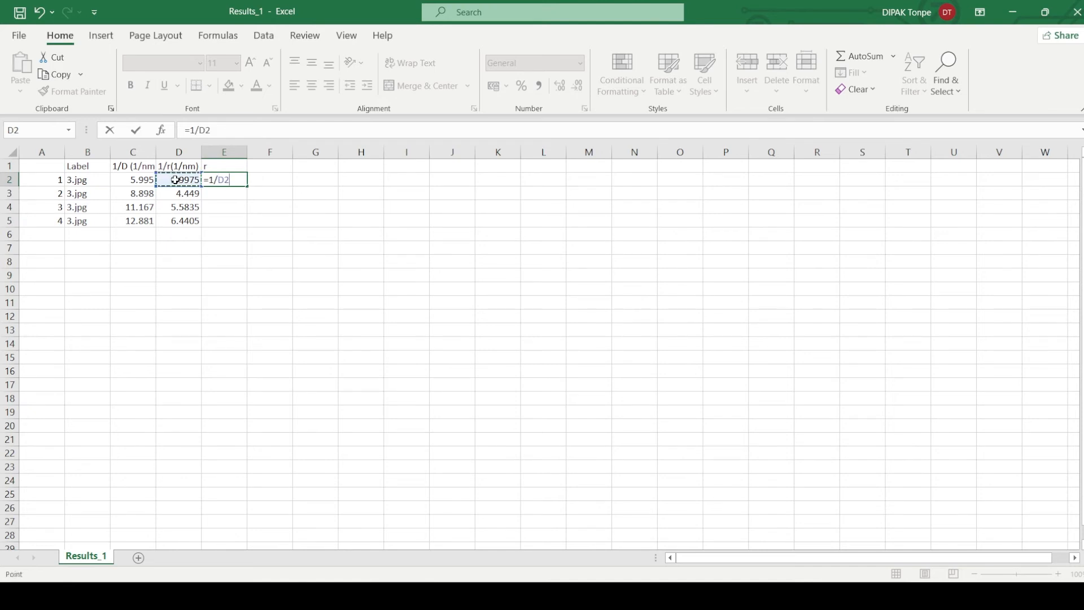
key("Enter")
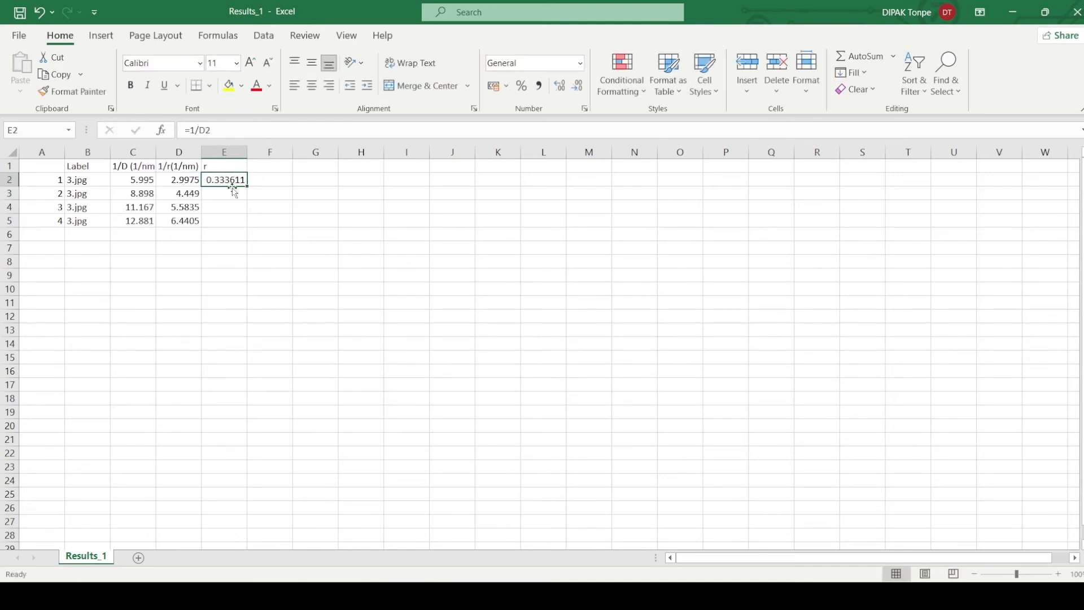
left_click_drag(244, 184, 244, 226)
type(" (")
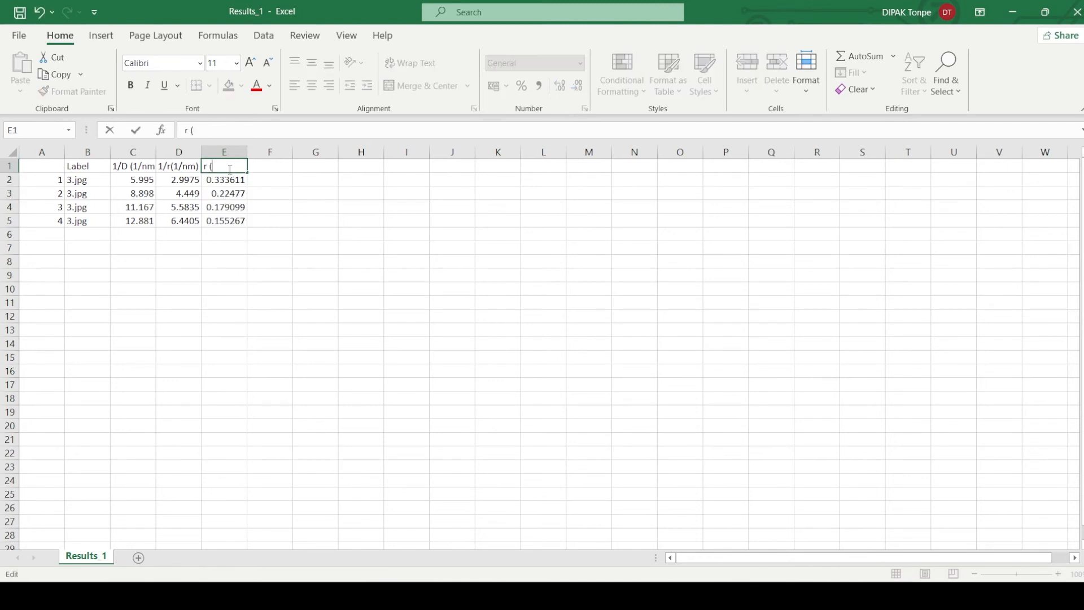
- Complete the column heading as r (nm)
type("nm)")
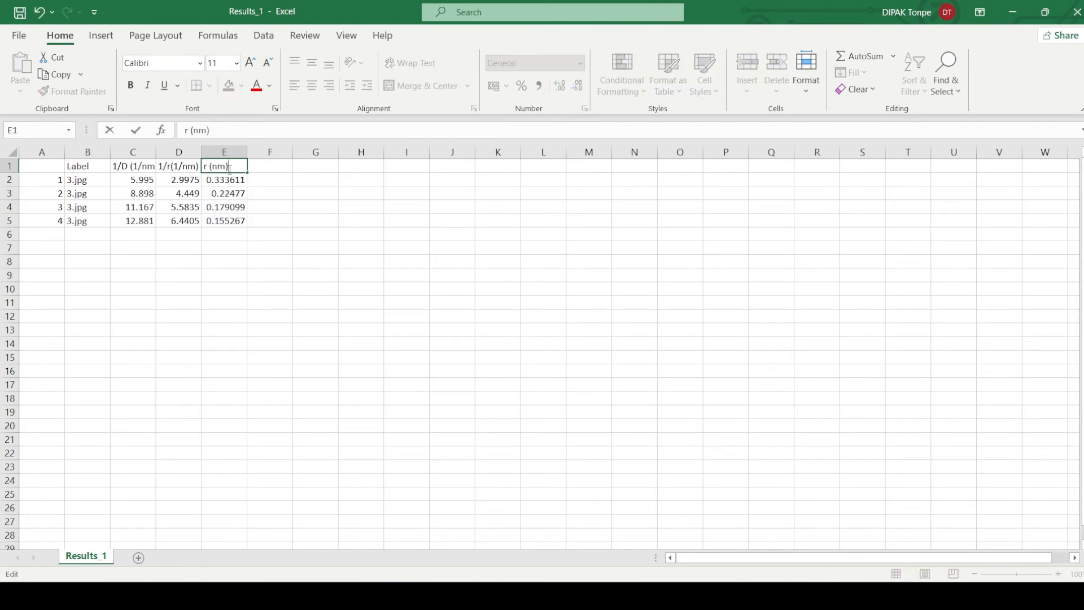
left_click(224, 180)
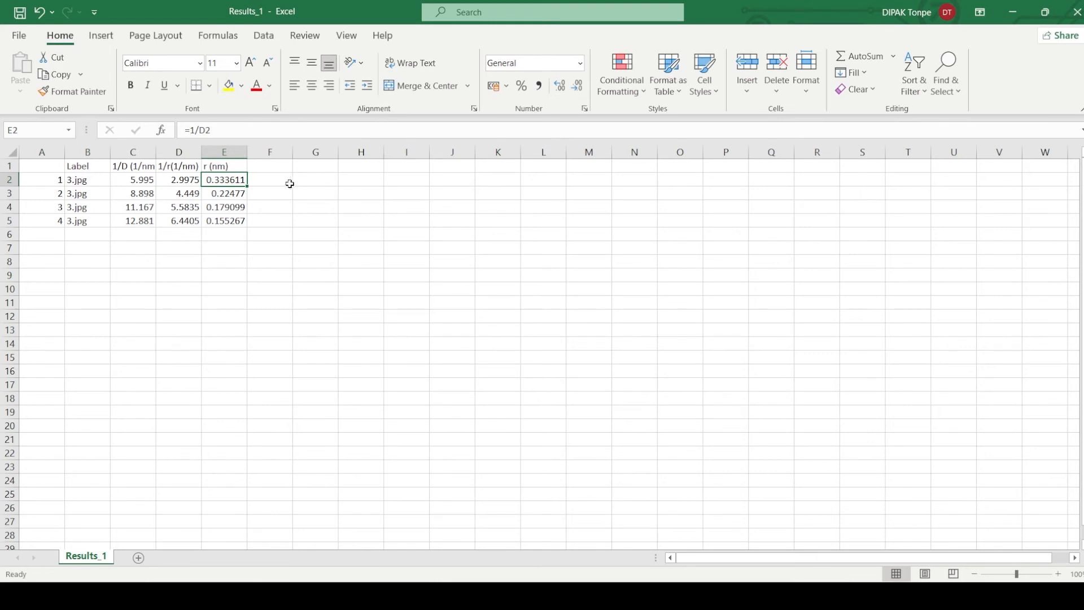
mouse_move(262, 180)
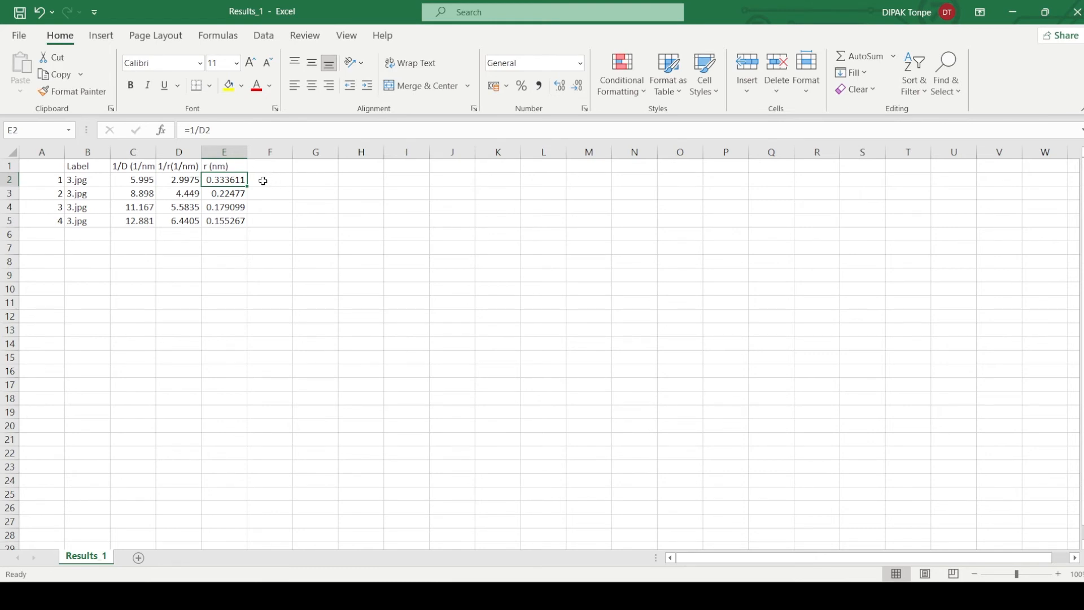
- Fill F2:F5 with =E2*10 (3.336113 to 1.552674 Å) and head the column d
type("=E2")
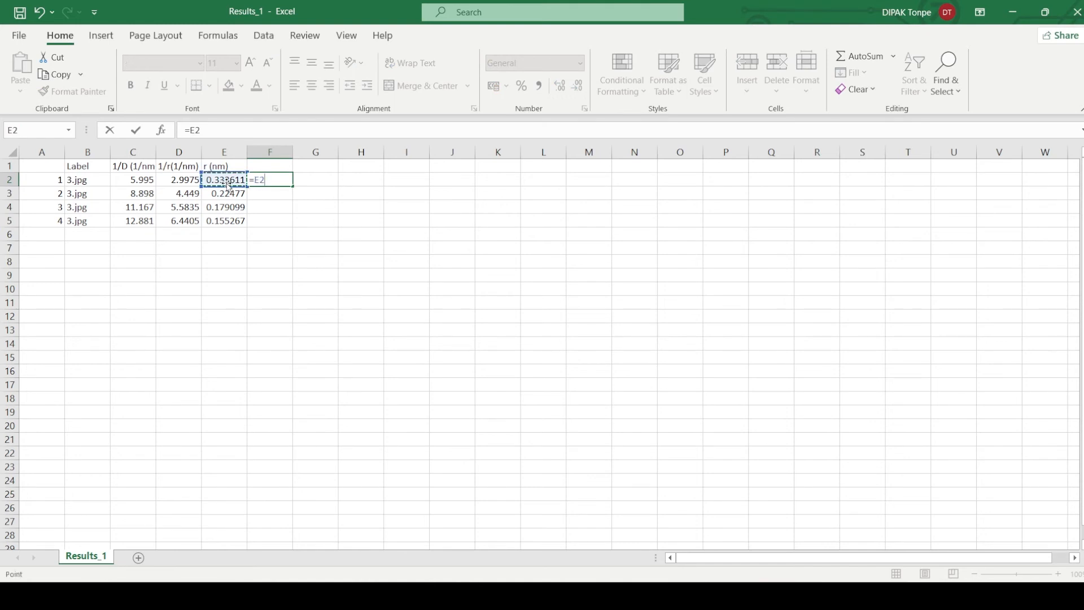
type("*")
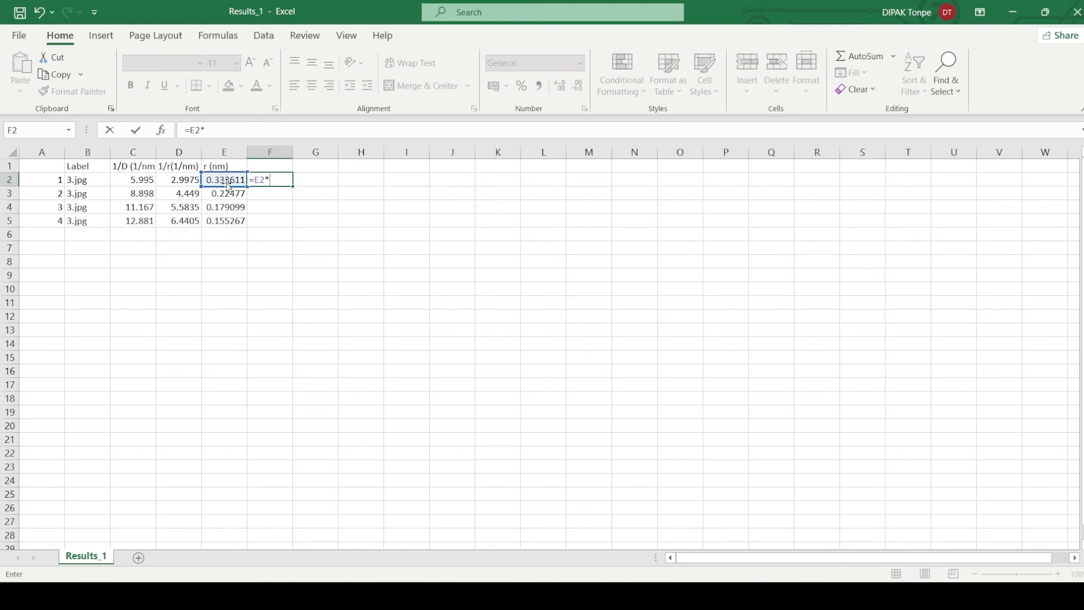
key("Enter")
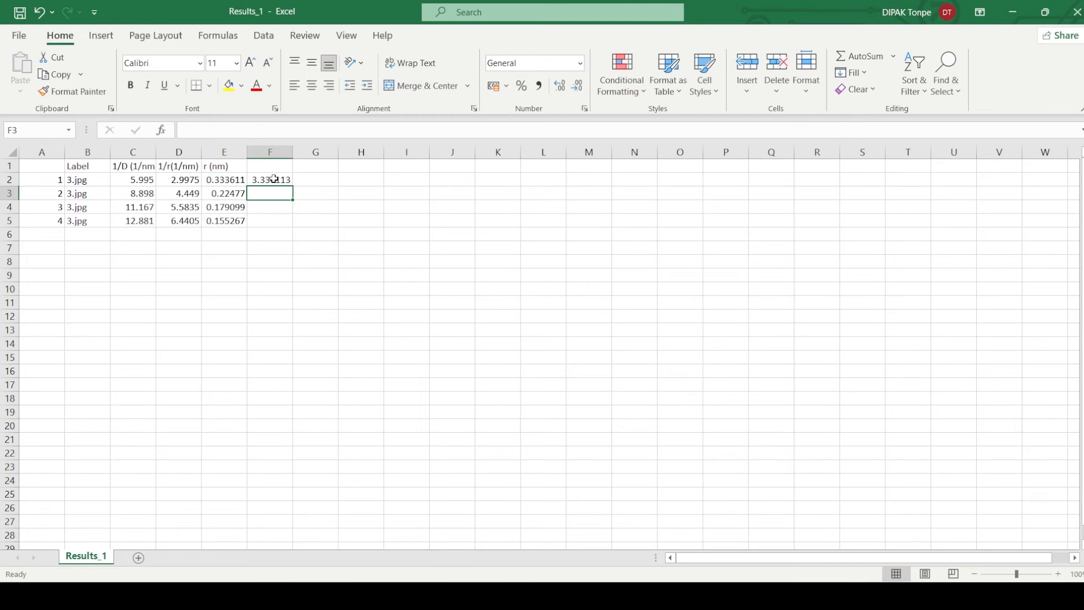
left_click_drag(270, 185, 270, 220)
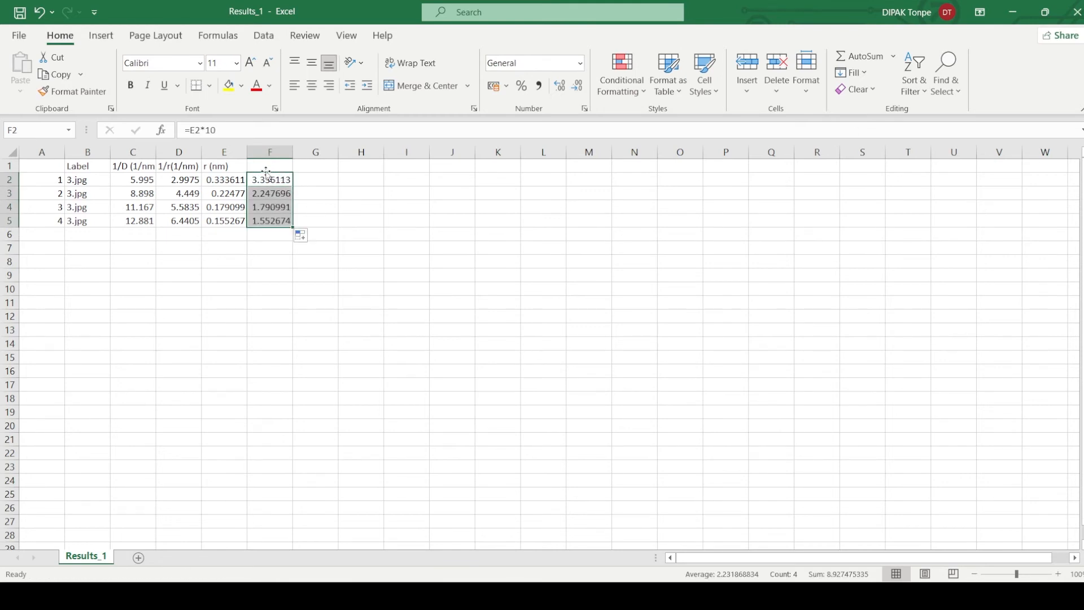
left_click(267, 165)
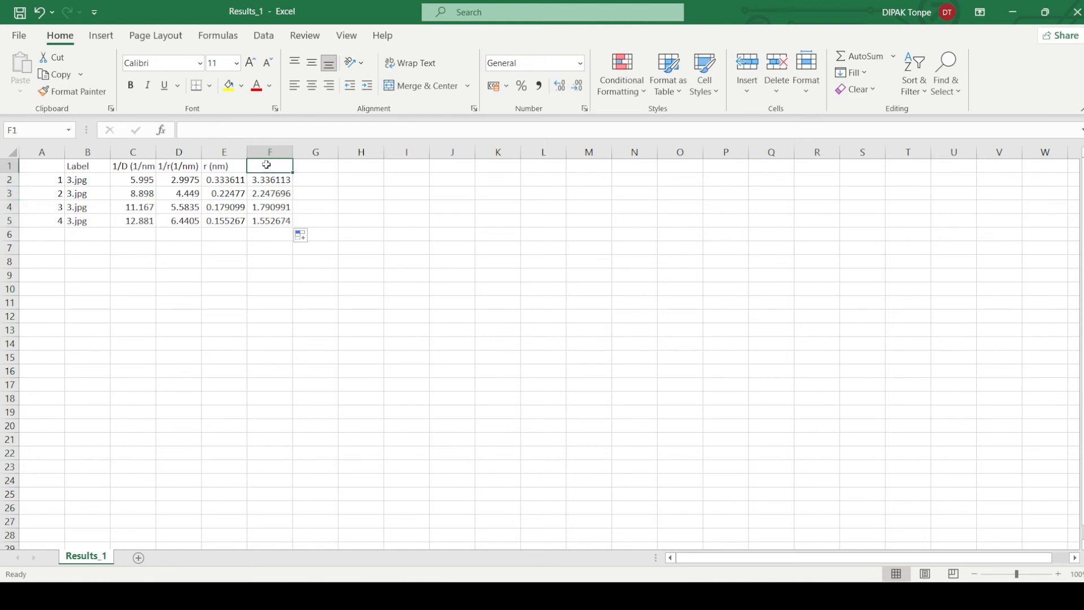
type("d")
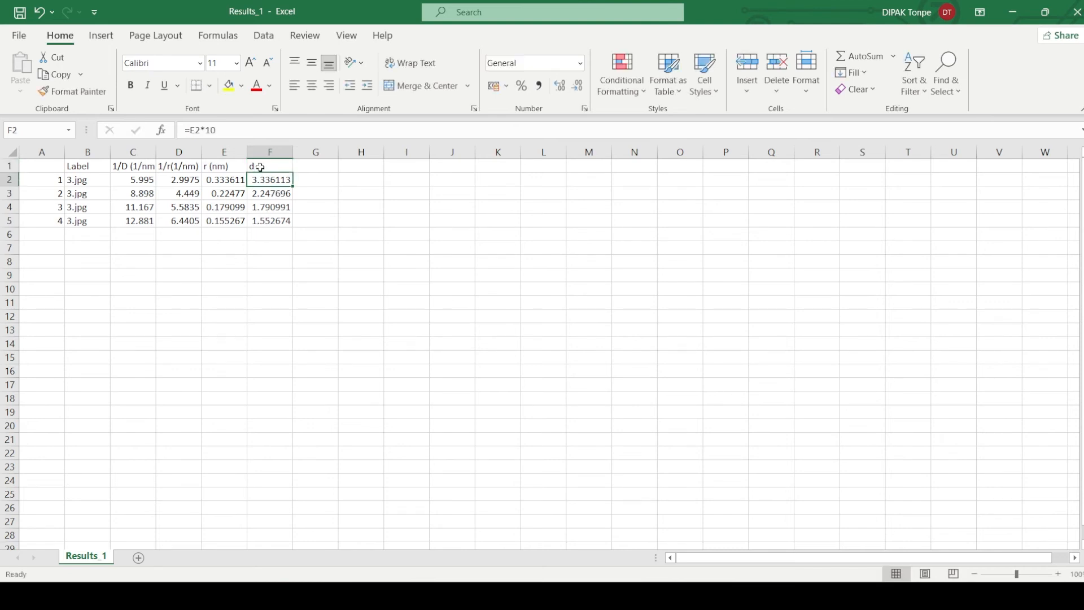
left_click(269, 152)
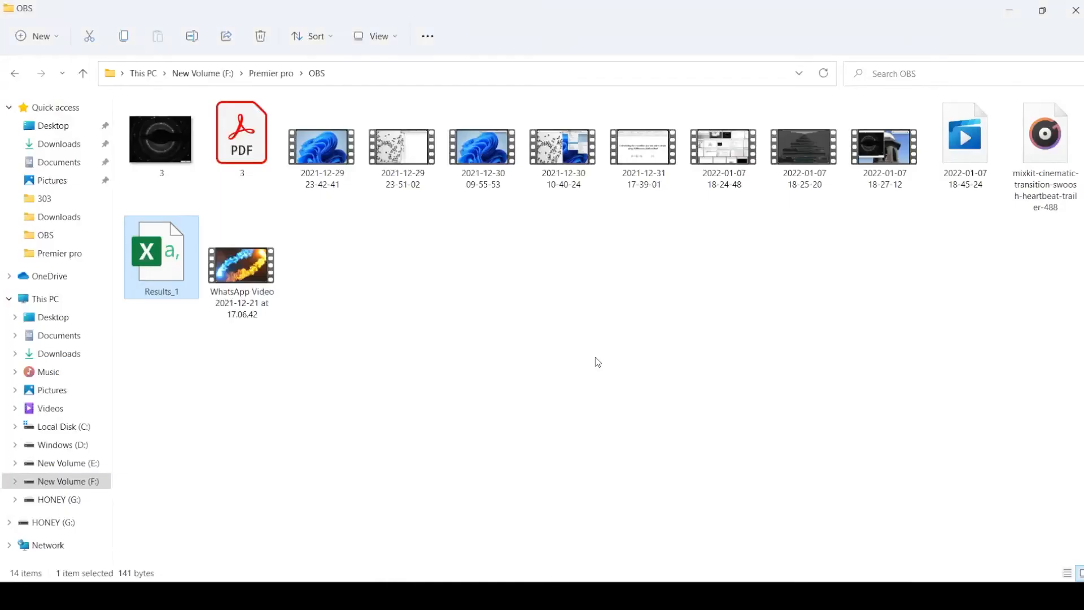
- Open 3.pdf to the anatase TiO2 peak list, dismiss the security alert and zoom to 100%
double_click(242, 132)
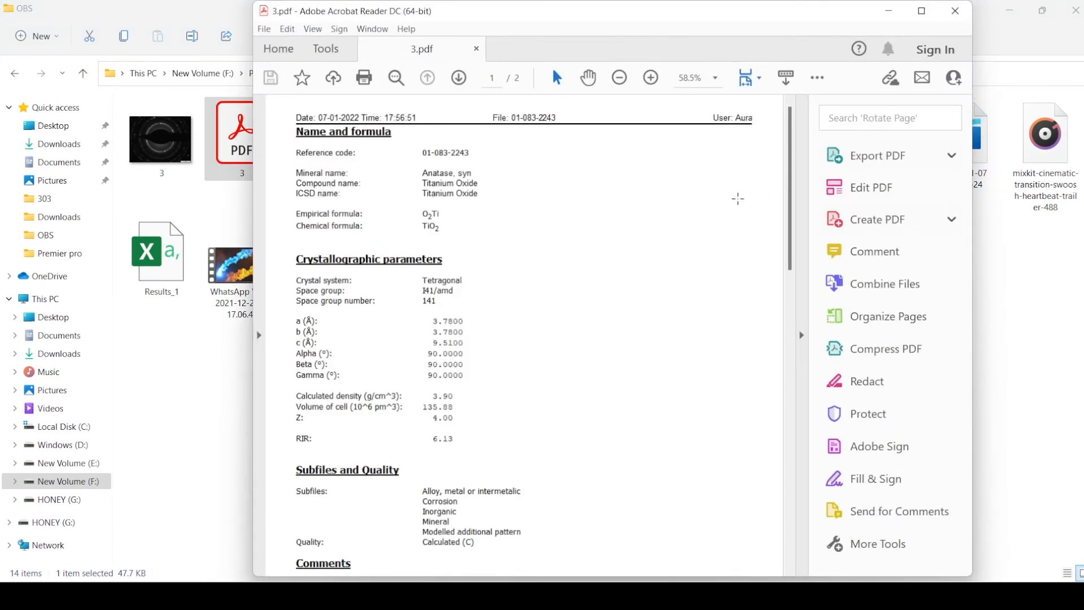
scroll("down", 3)
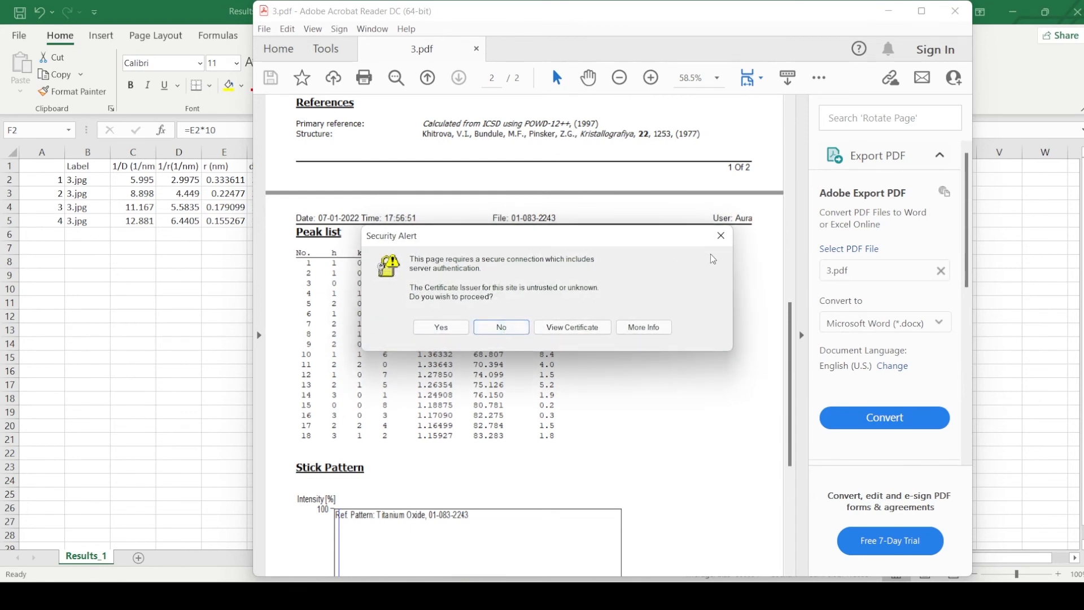
left_click(501, 328)
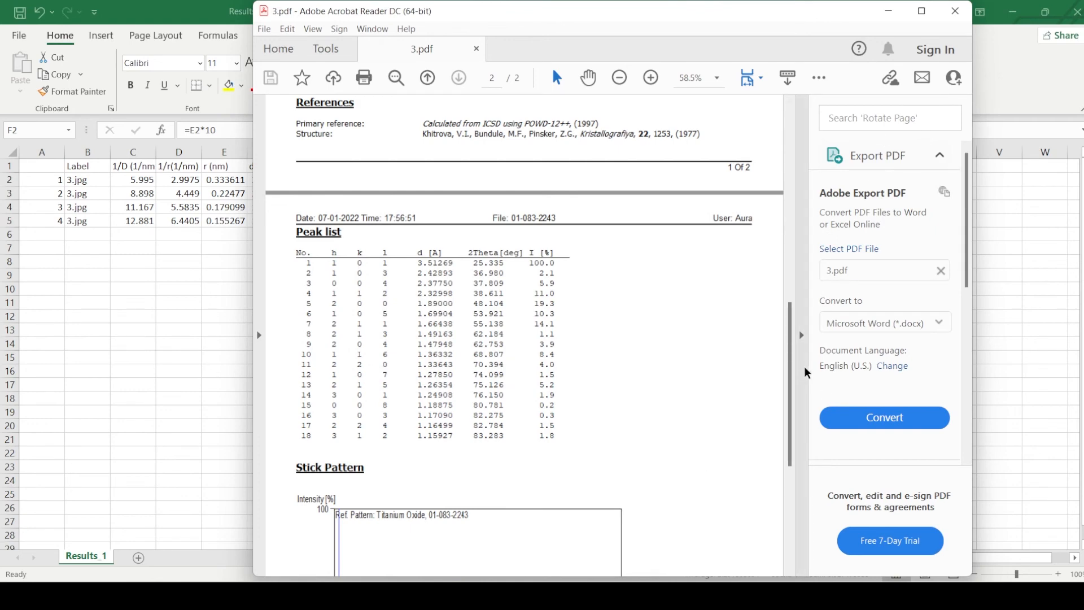
left_click(650, 77)
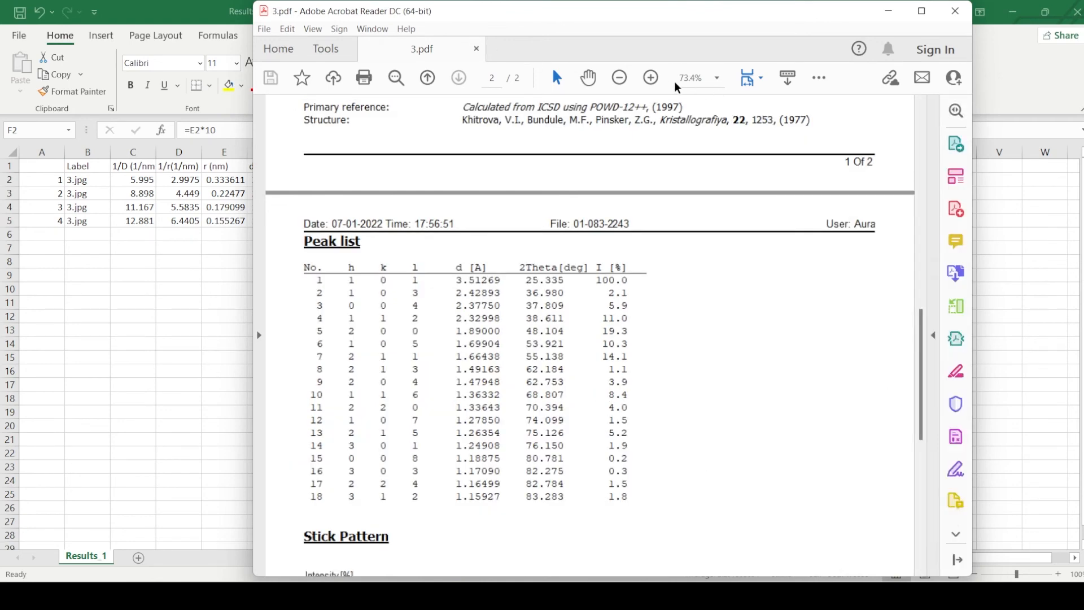
left_click(650, 77)
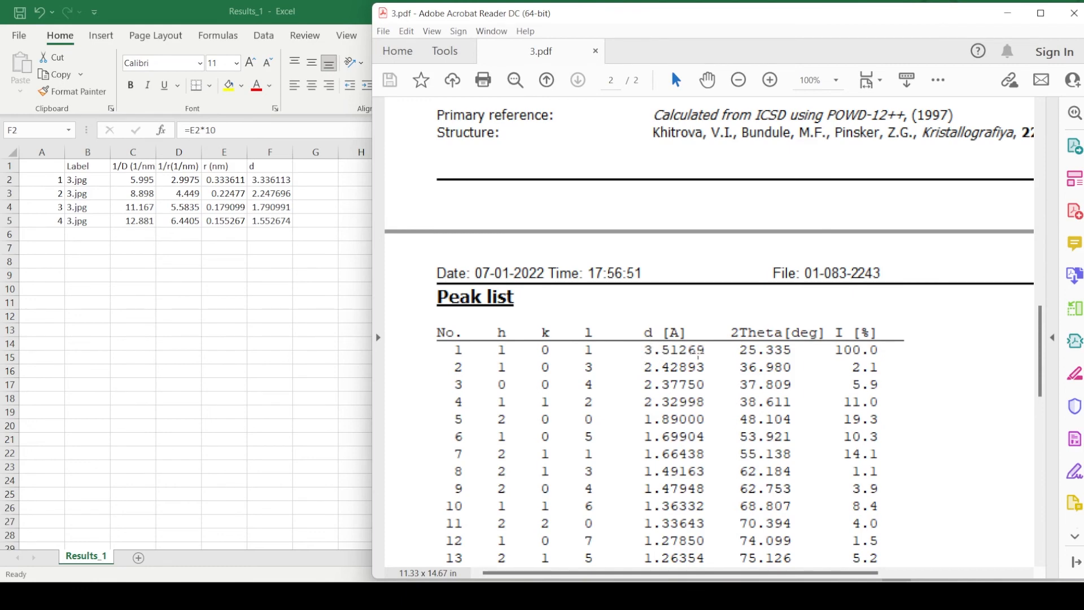
mouse_move(324, 190)
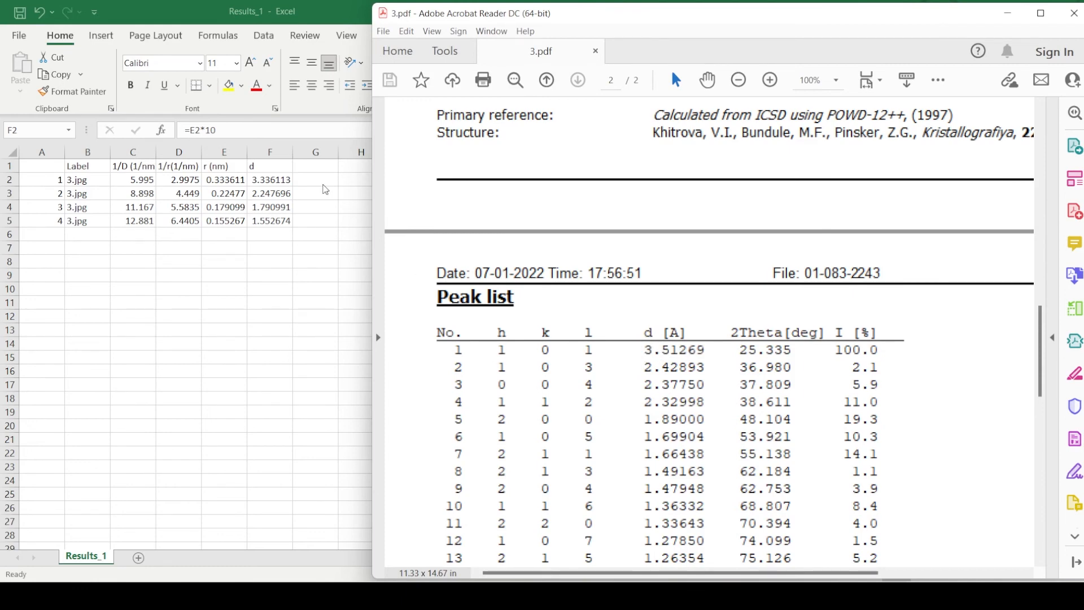
- Format column G as Text so Miller indices keep their parentheses
left_click(316, 180)
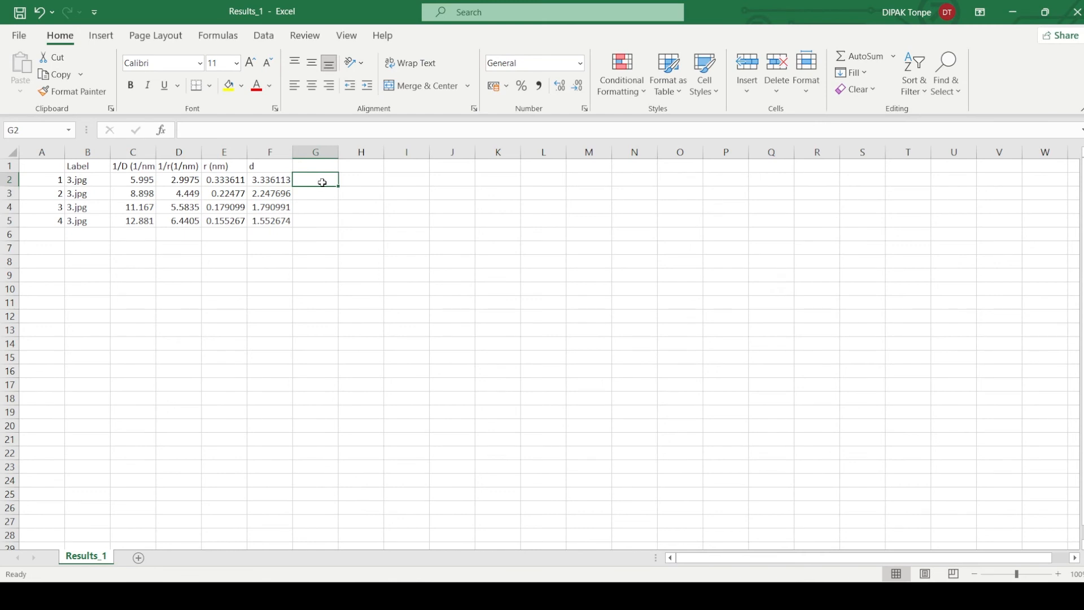
left_click(315, 151)
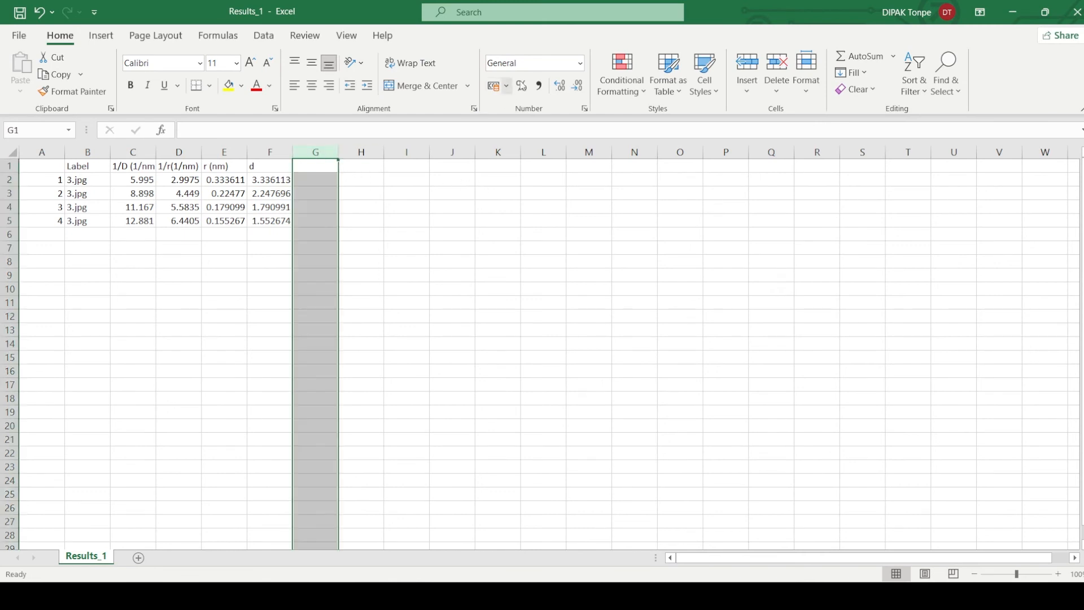
left_click(579, 63)
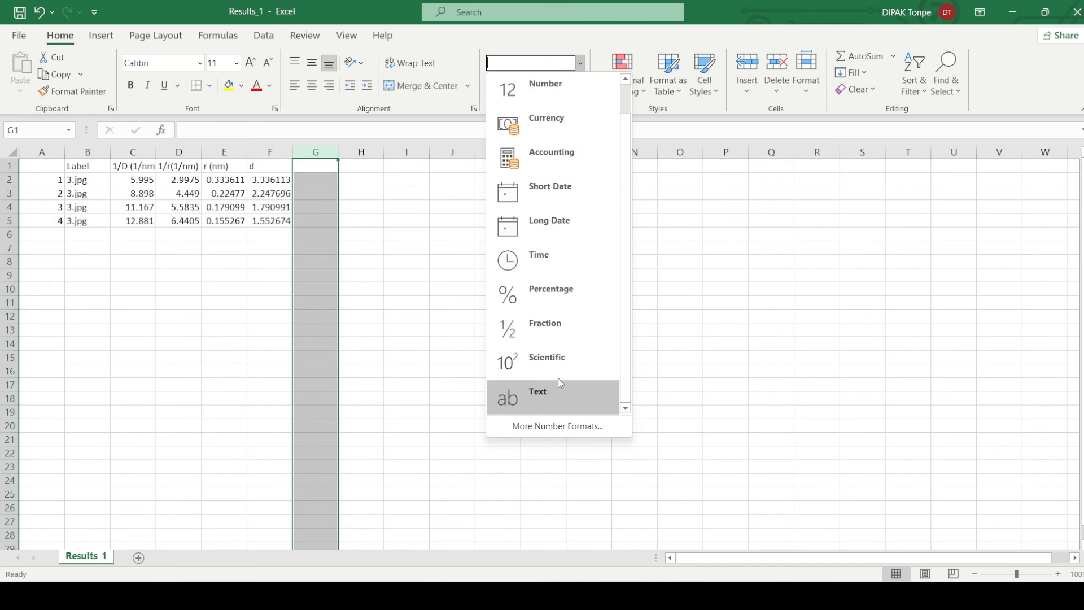
left_click(538, 397)
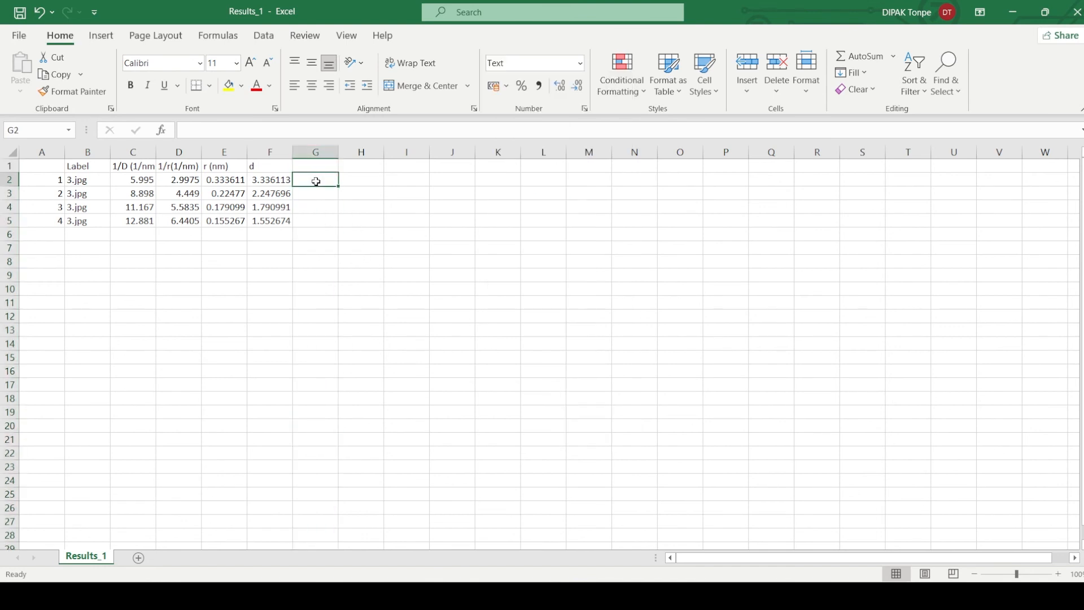
- Enter the planes (101) in G2 and (112) in G3 for the first two rings
type("(")
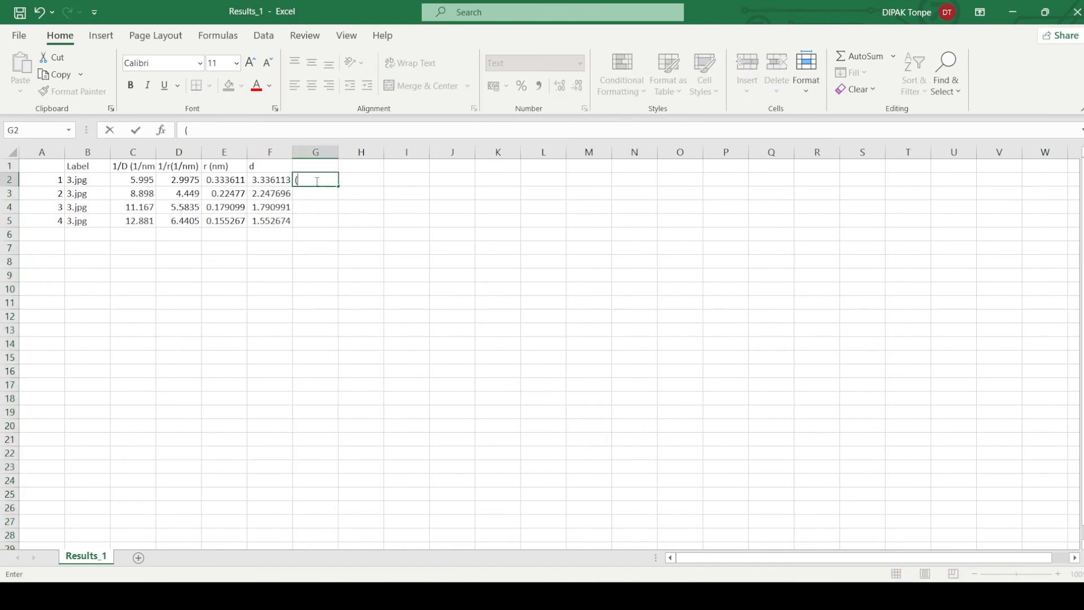
type("101)")
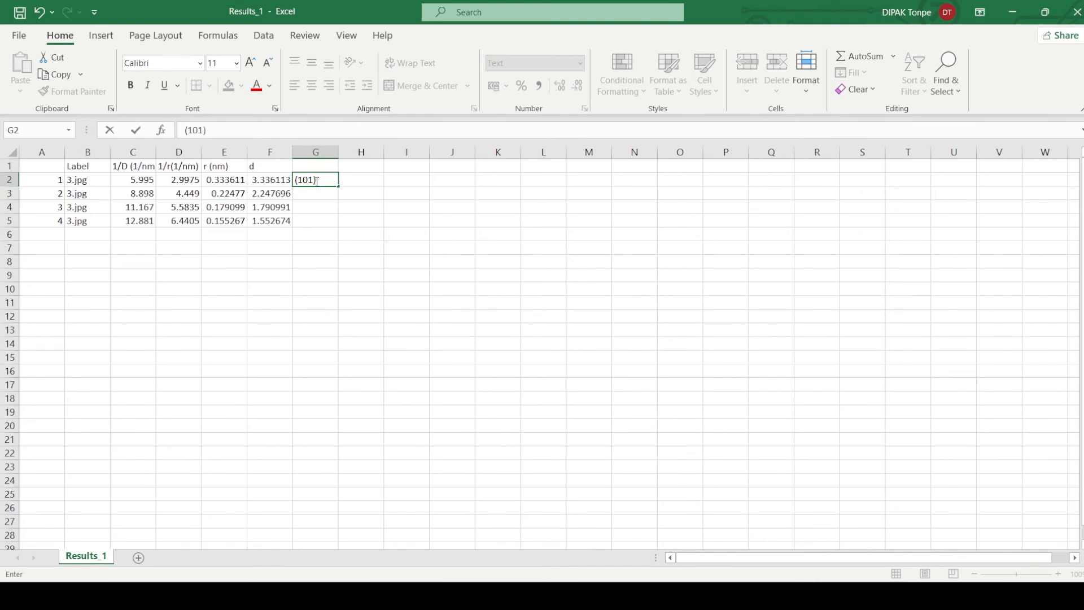
key("Enter")
type("(202")
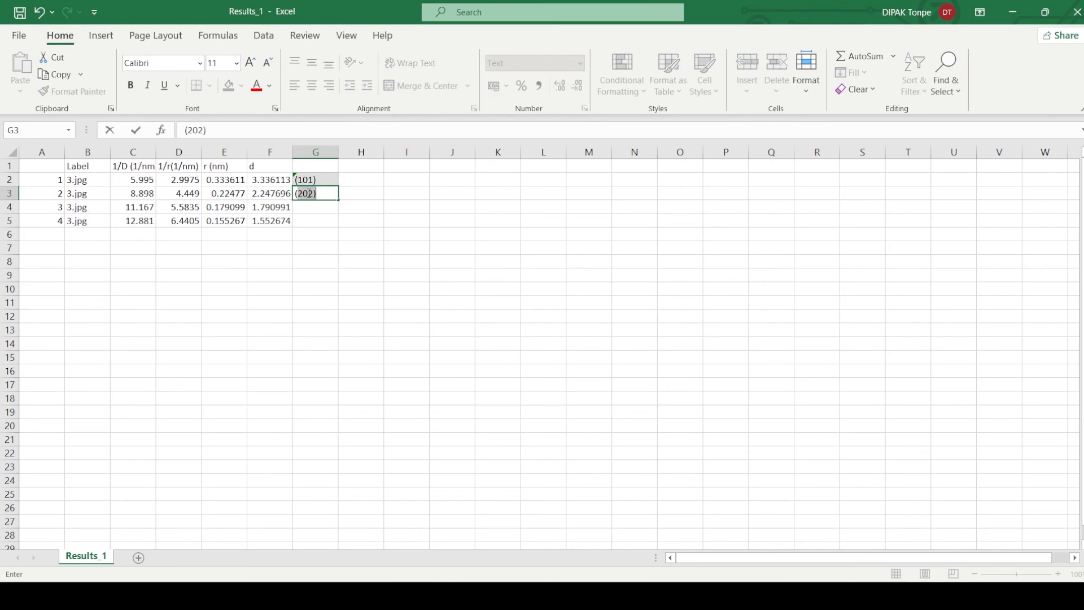
type("(112)")
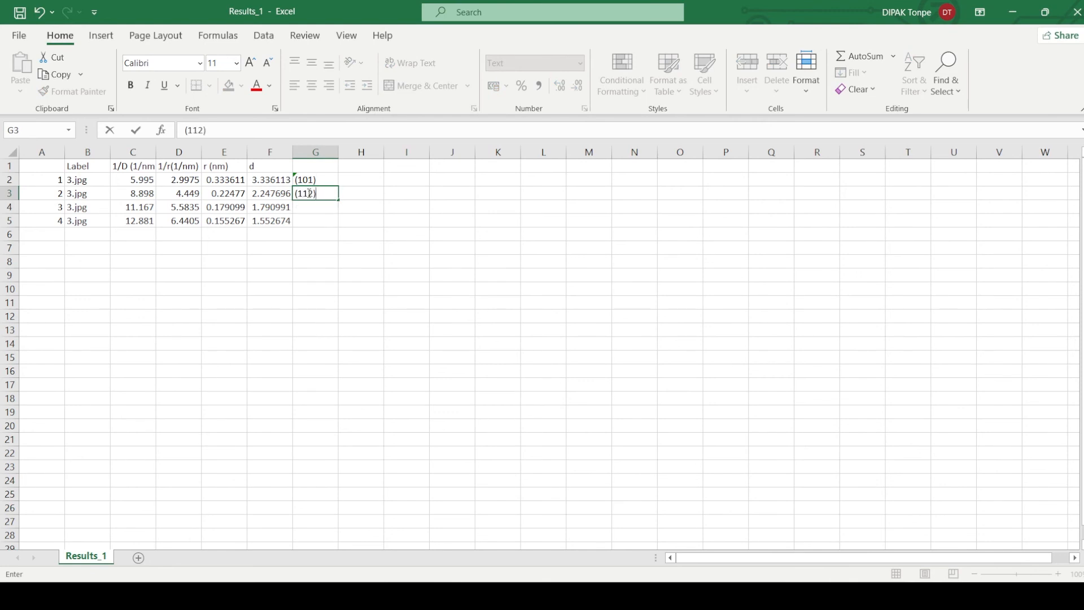
key("Enter")
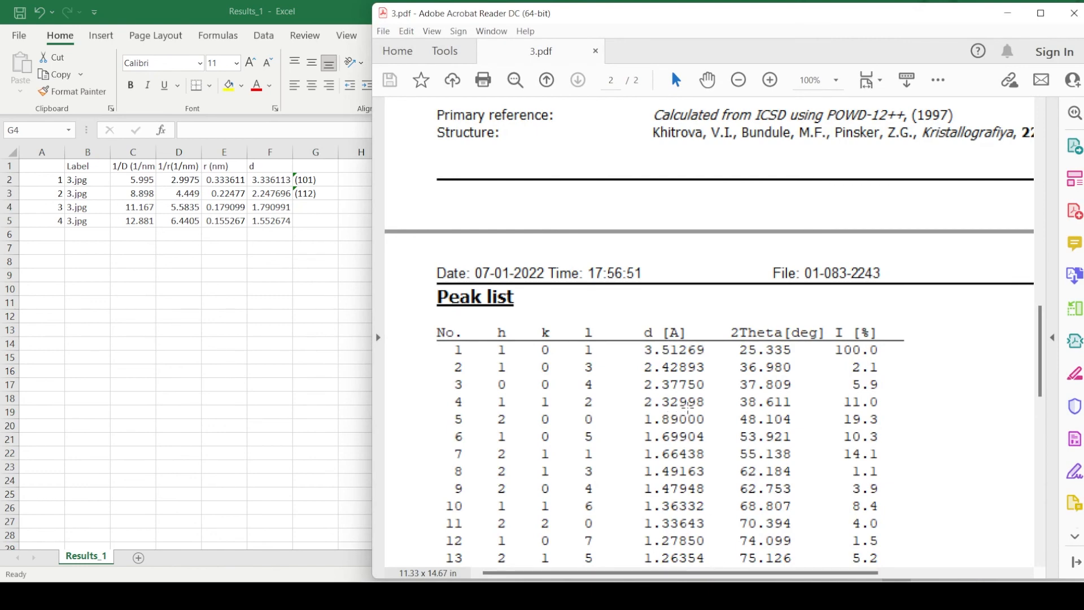
mouse_move(662, 436)
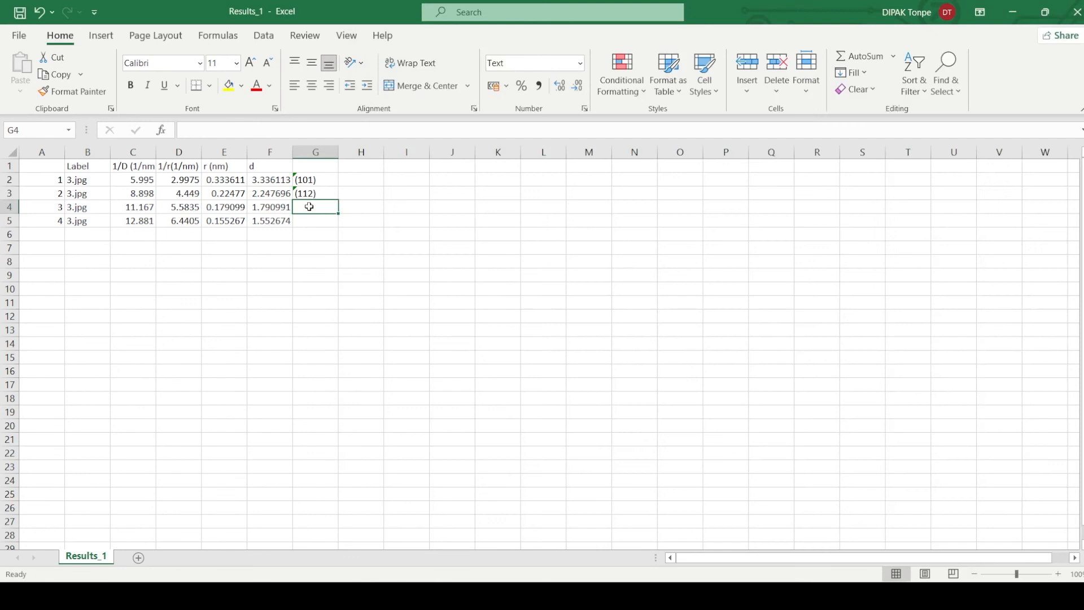
- Enter (200) in G4 and (211) in G5 as the planes for rings 3 and 4
type("(")
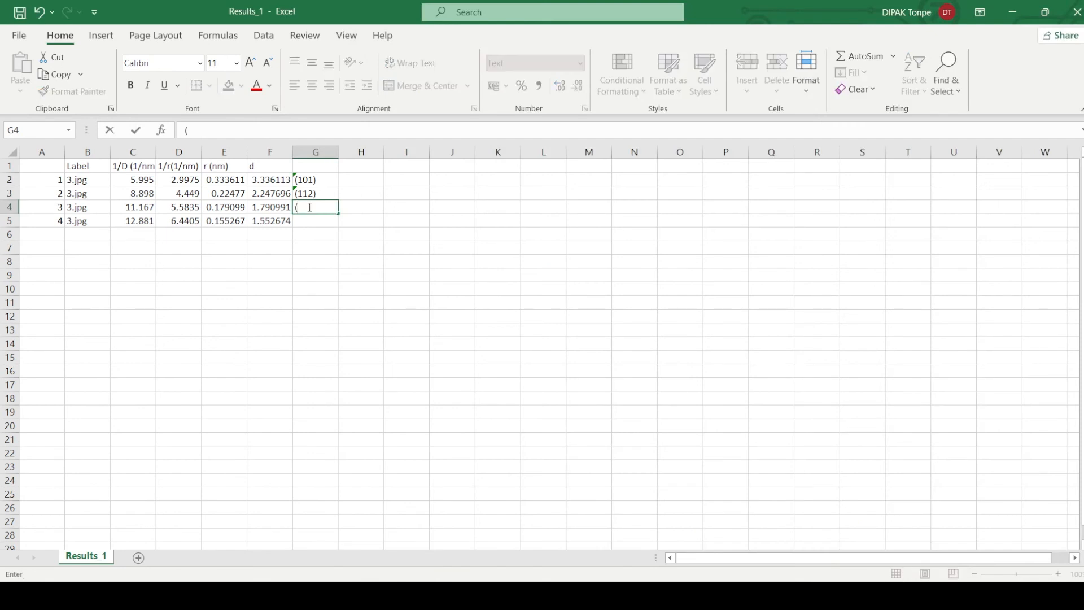
type("200")
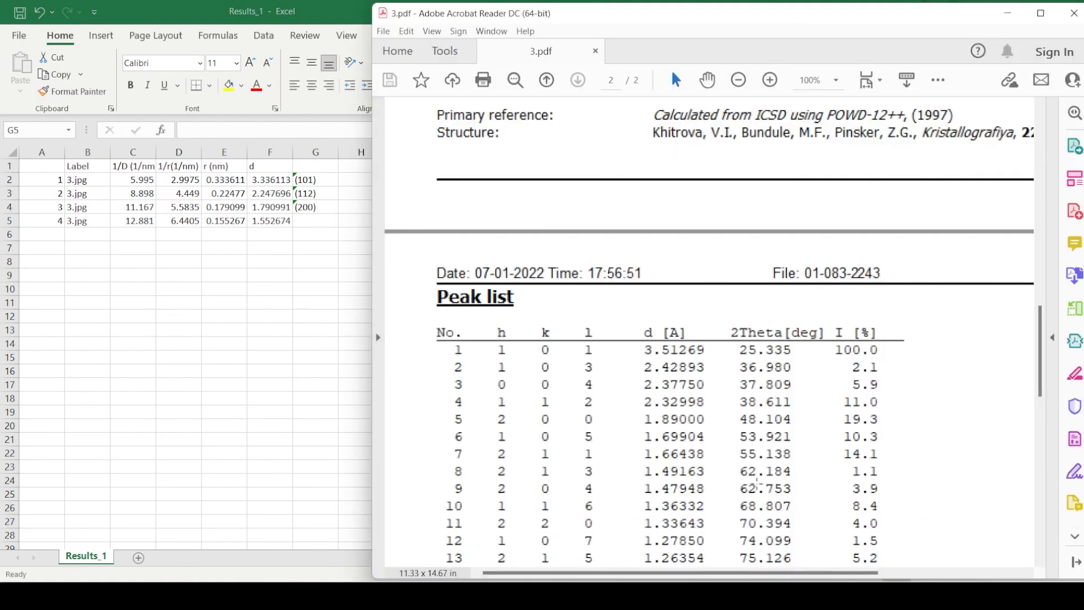
mouse_move(692, 503)
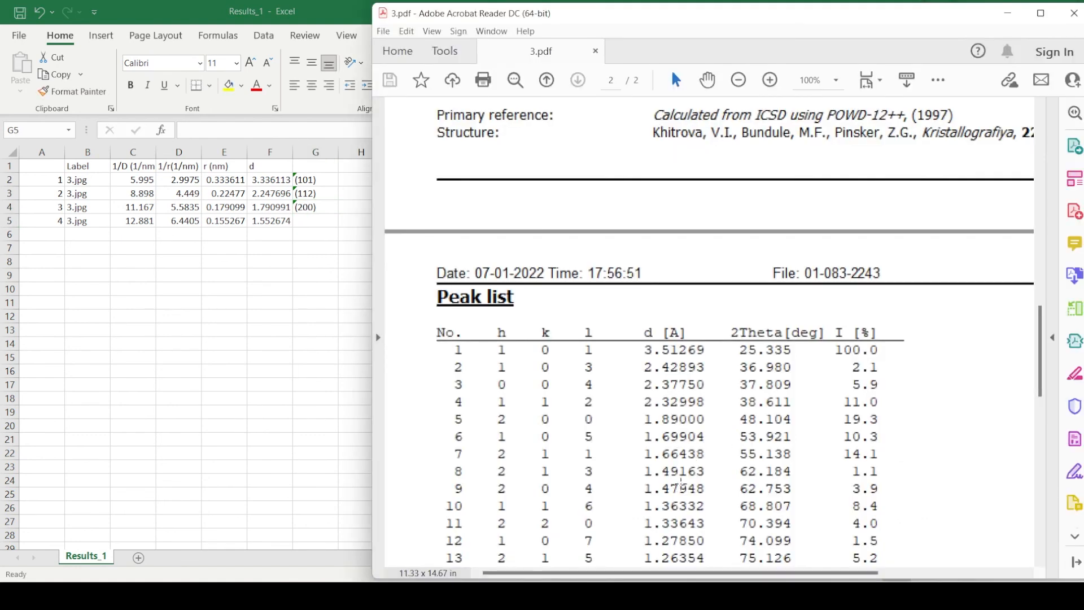
mouse_move(694, 466)
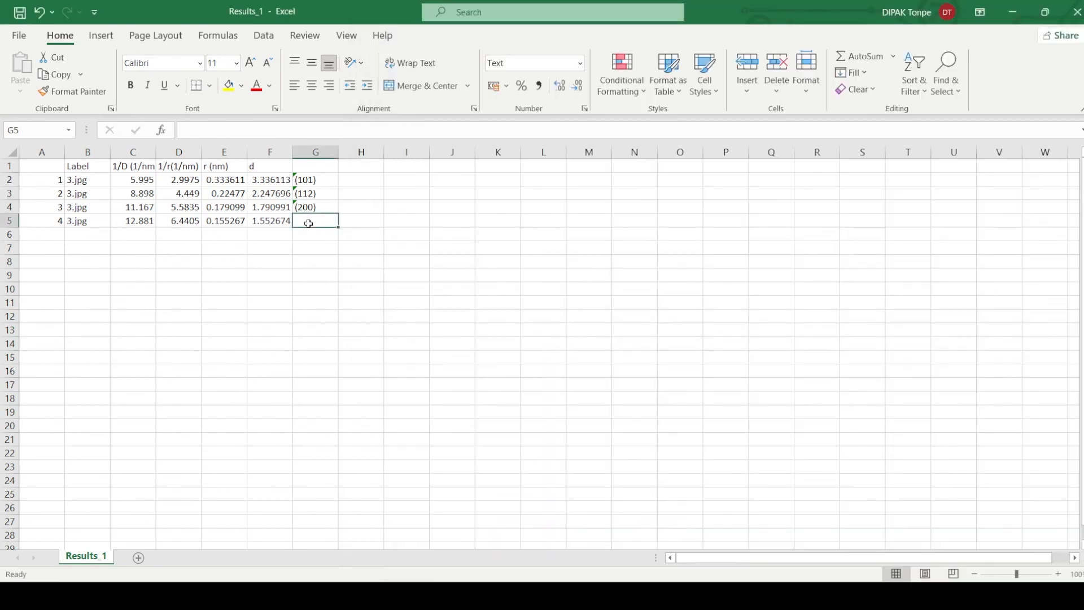
type("(21")
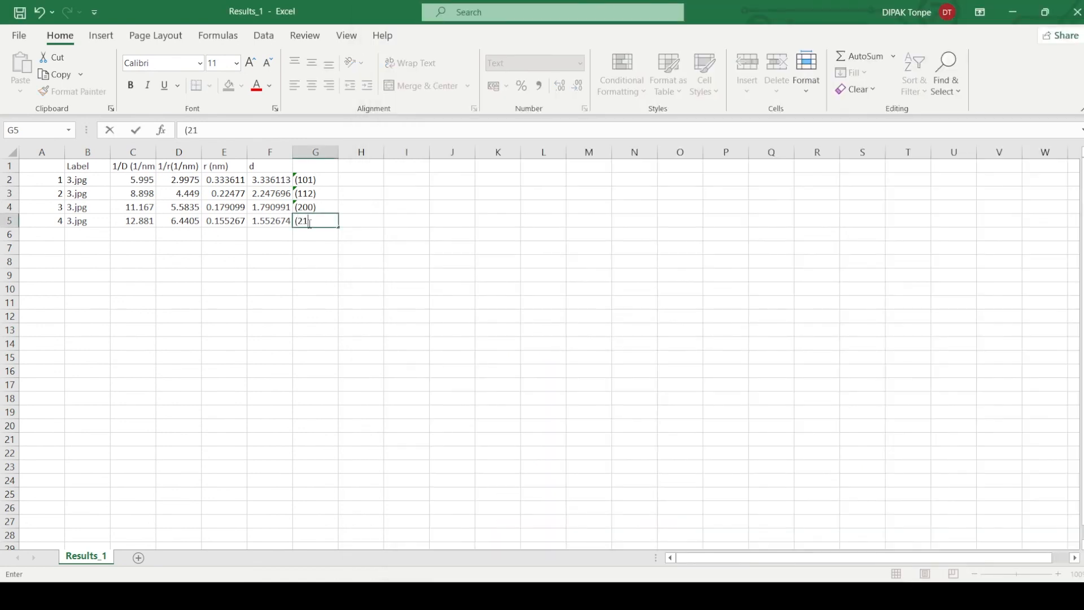
key("Enter")
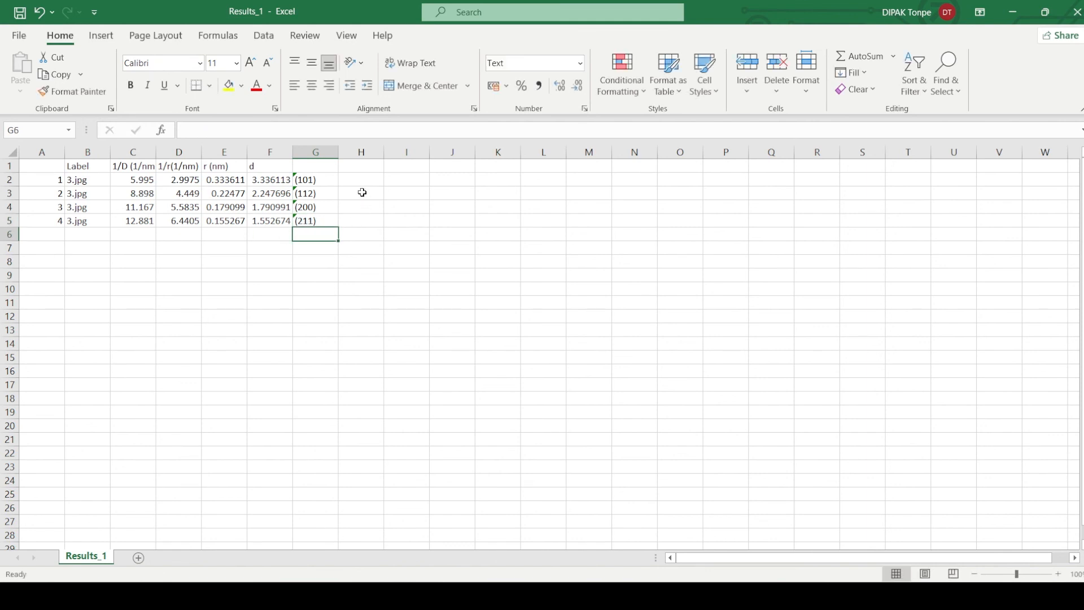
- Label column G with the heading (hkl) in cell G1
left_click(314, 165)
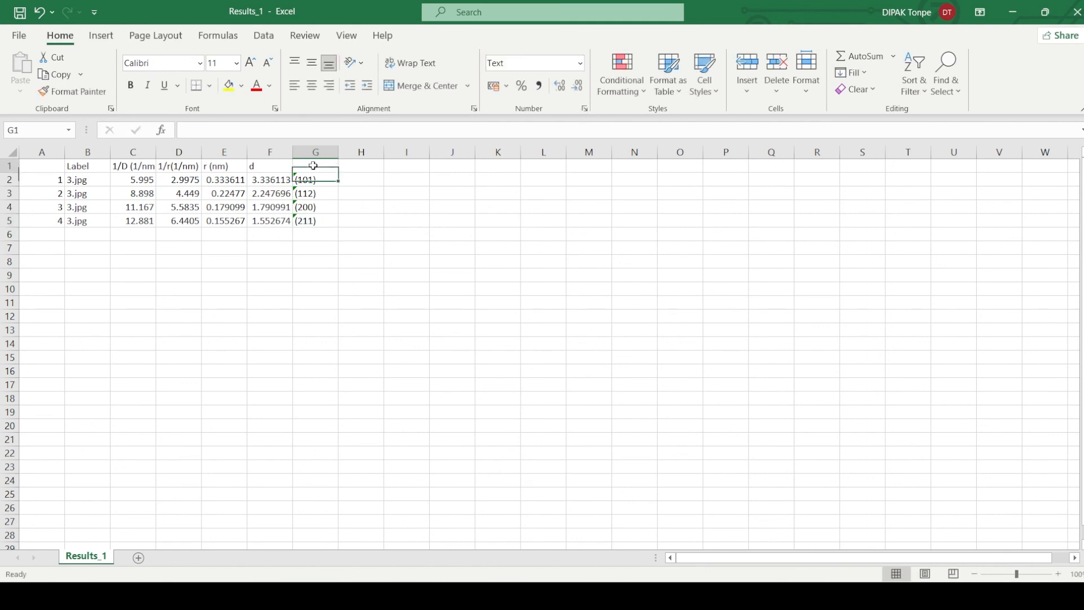
type("(")
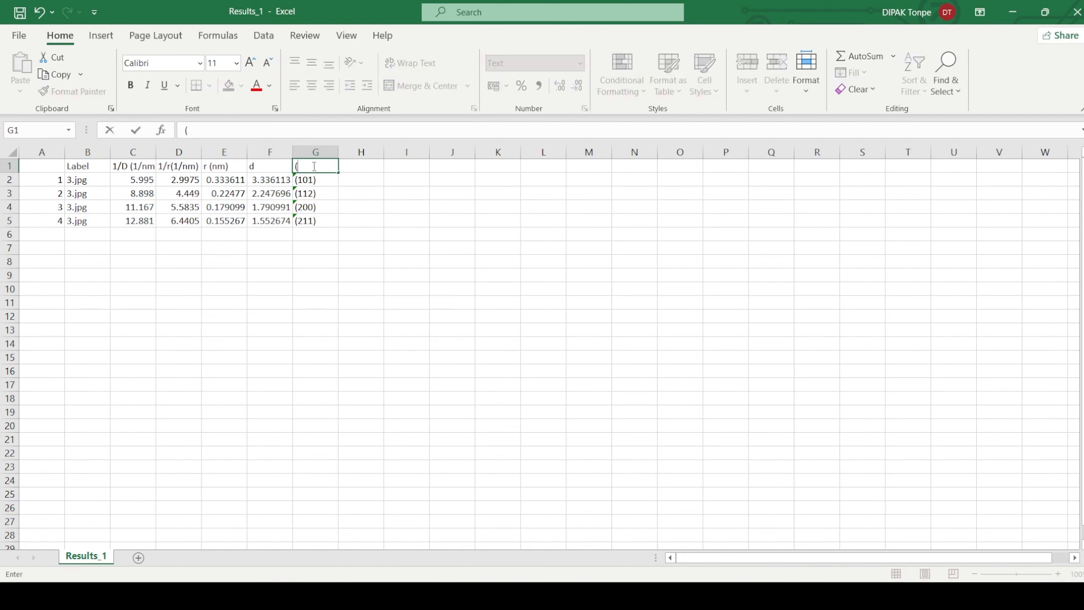
type("hkl")
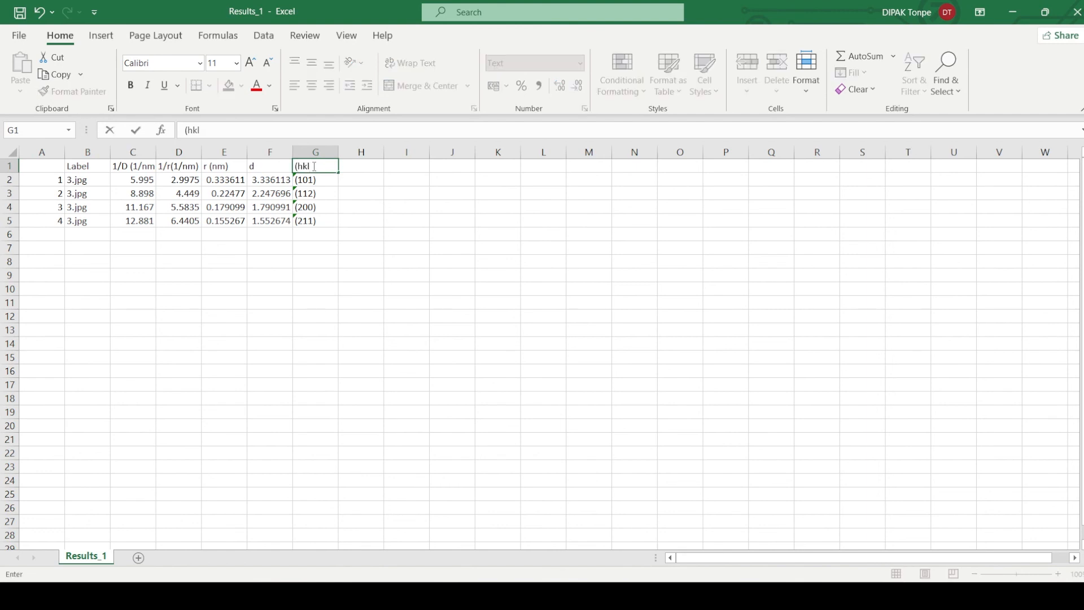
key("Enter")
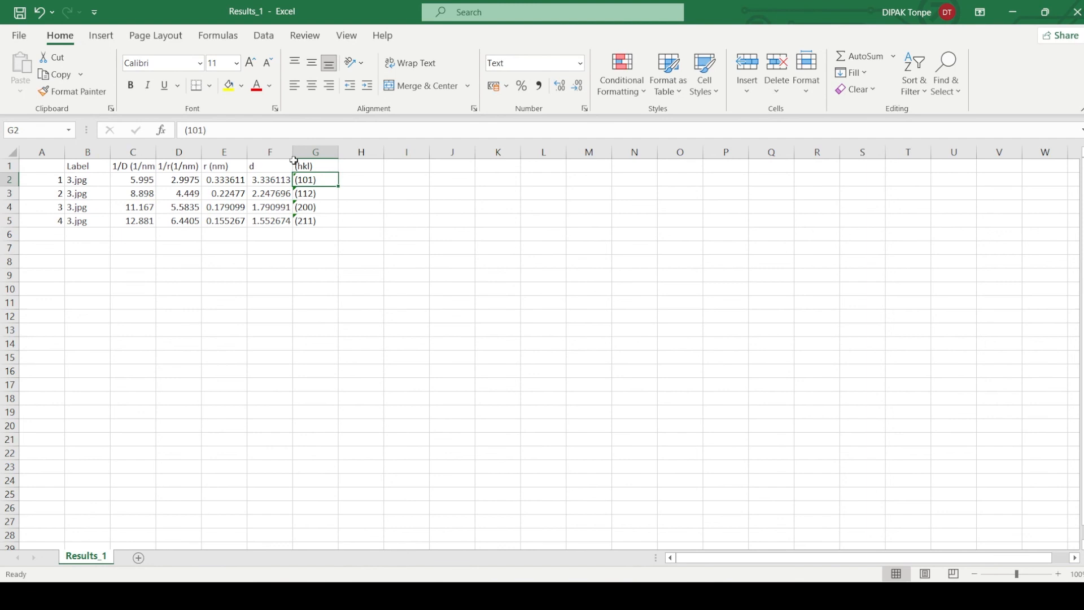